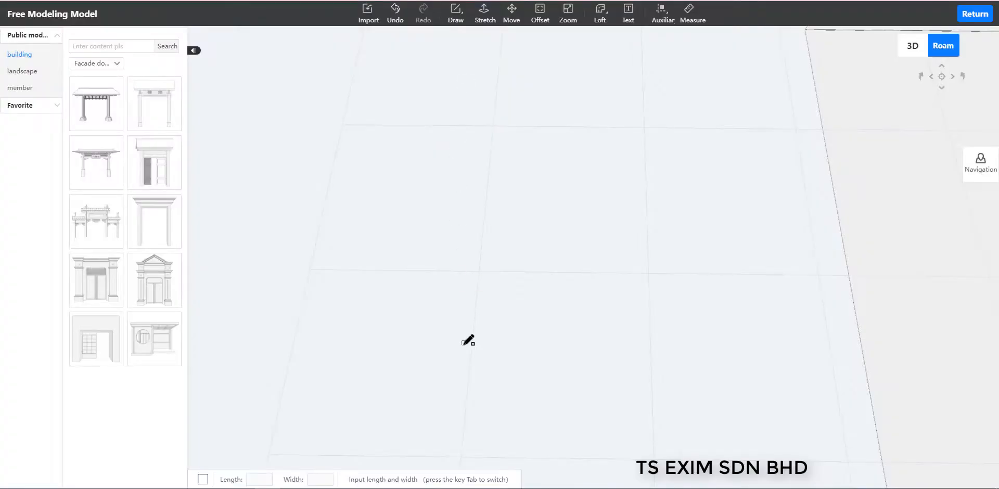
# Step: Draw a 1200 by 2100 rectangle and offset its face inward by 20 for the frame border
pyautogui.moveTo(463, 345); pyautogui.dragTo(606, 162)
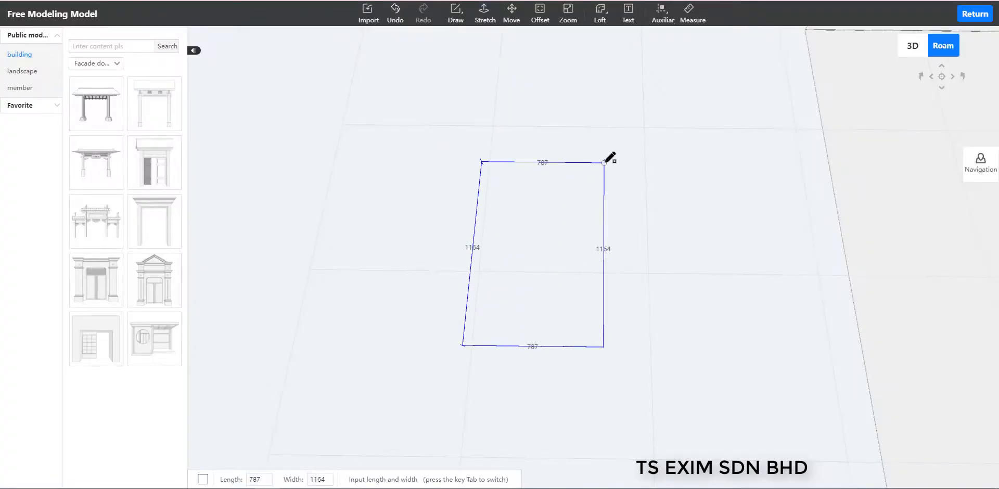
pyautogui.write('1200')
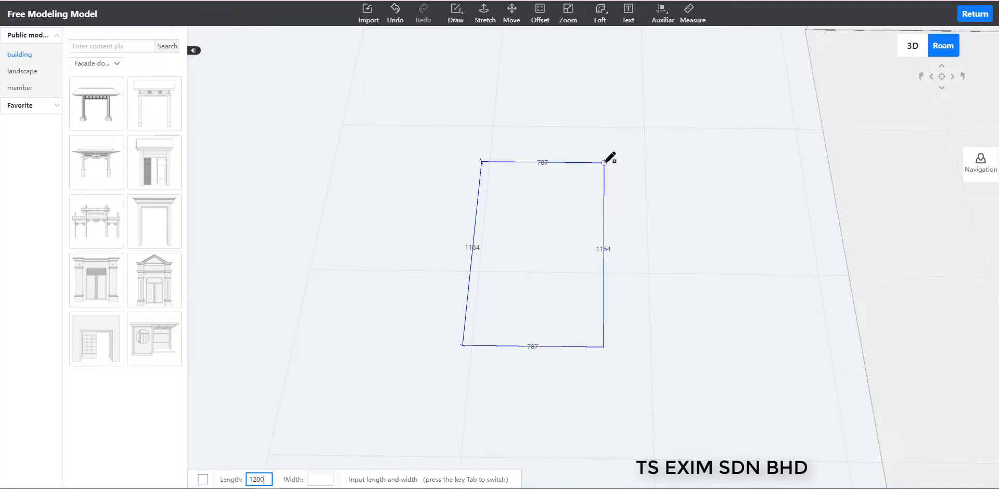
pyautogui.write('2100')
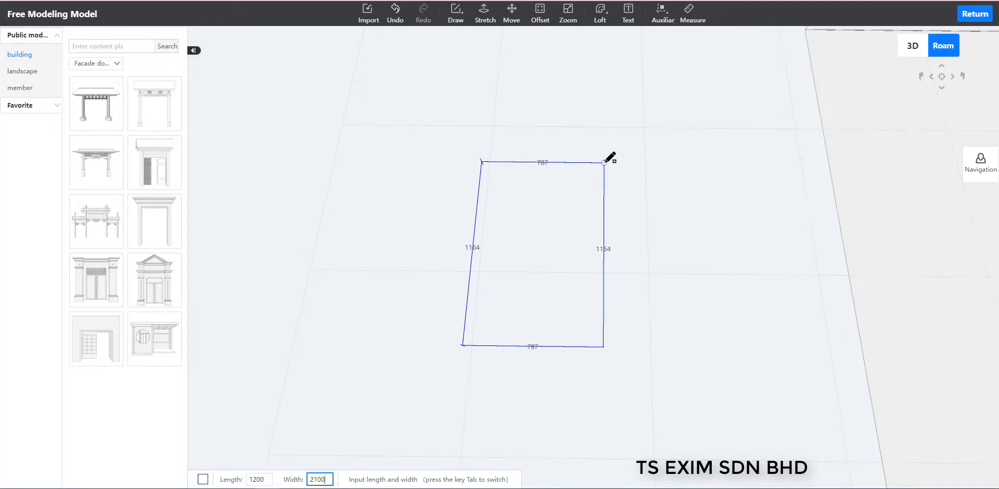
pyautogui.click(604, 161)
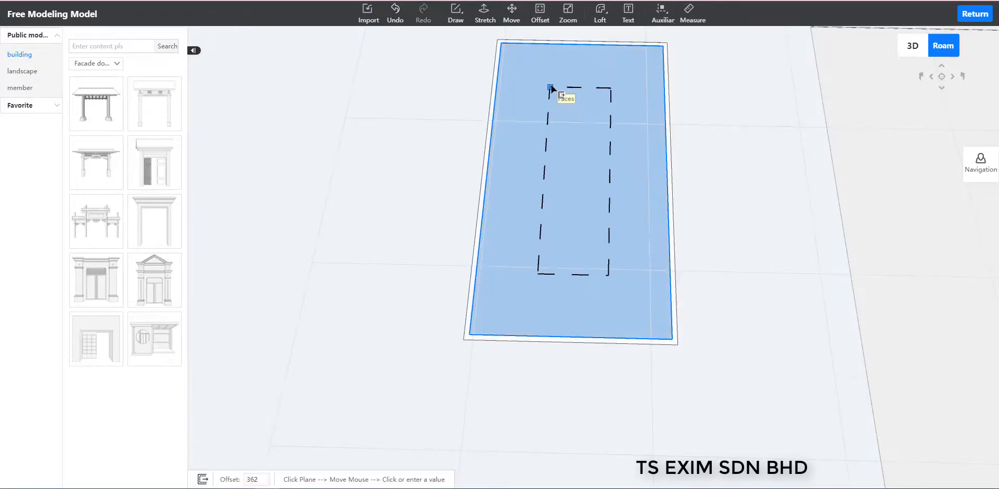
pyautogui.write('20')
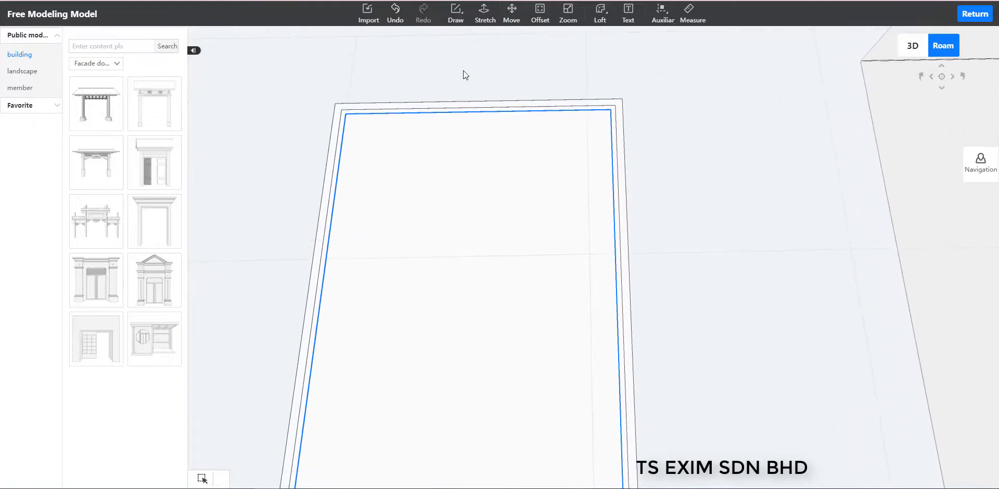
# Step: Draw a small square snapped into the inner outline's top-left corner
pyautogui.click(456, 12)
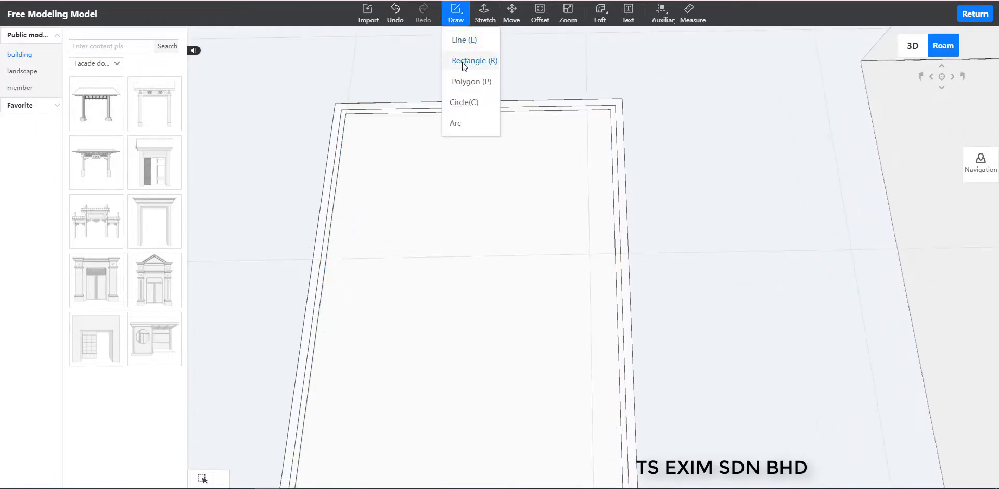
pyautogui.click(474, 61)
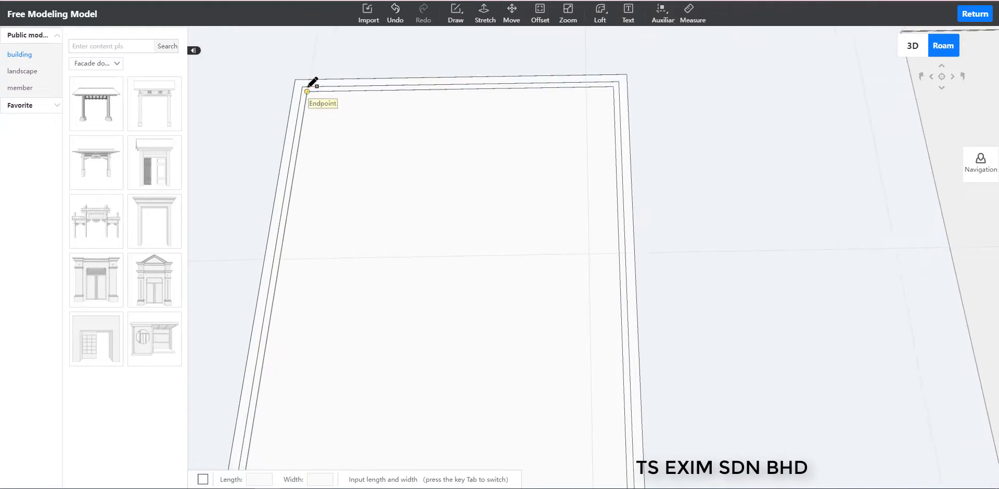
pyautogui.moveTo(308, 86); pyautogui.dragTo(363, 153)
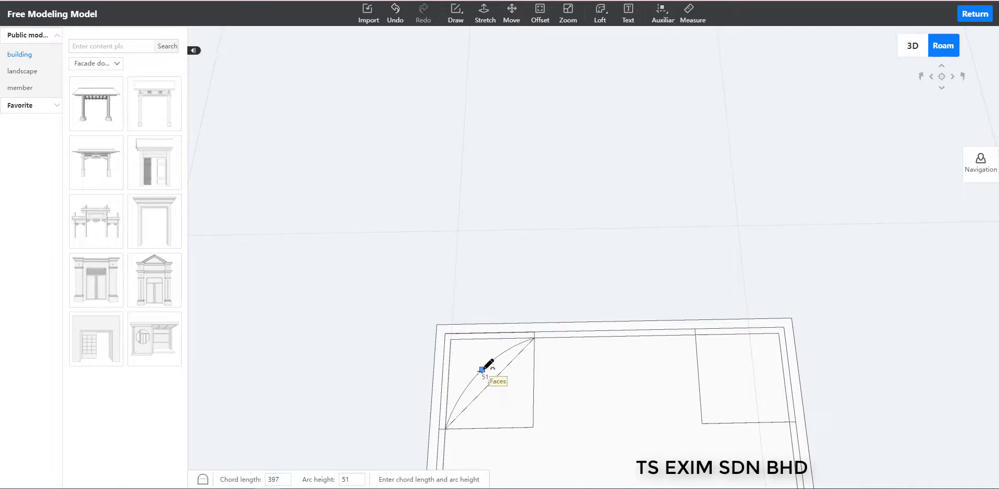
# Step: Sketch a curved arc across the top corner square of the inner frame
pyautogui.moveTo(481, 369); pyautogui.dragTo(454, 424)
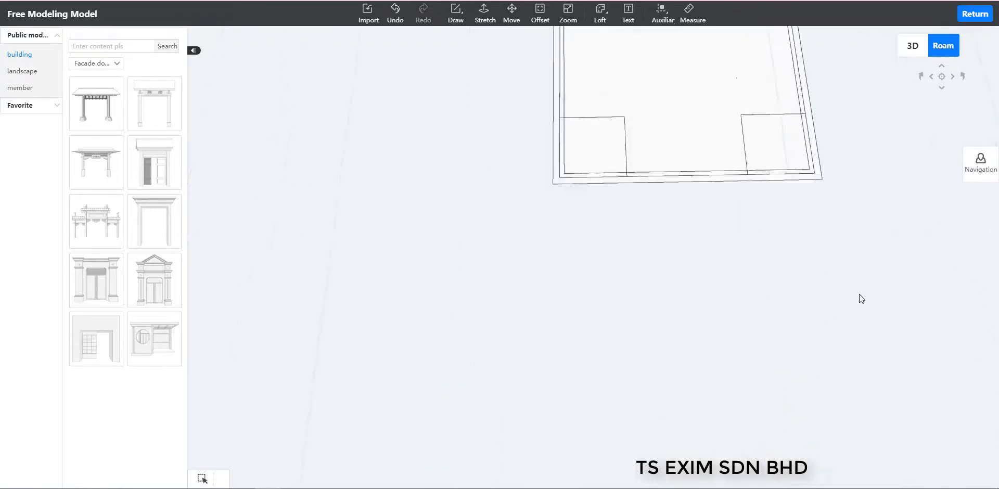
pyautogui.click(455, 12)
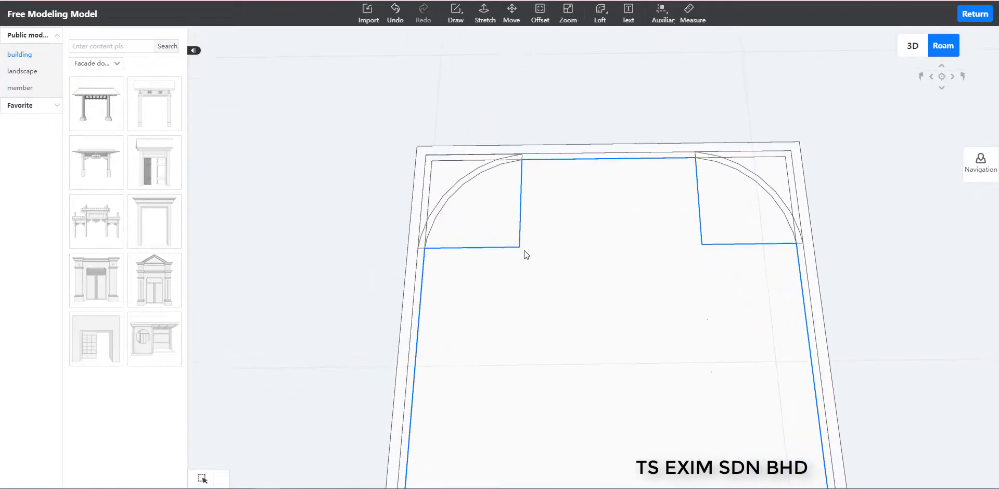
# Step: Delete the leftover corner lines, bottom edge and corner triangle around the rounded outline
pyautogui.click(522, 250)
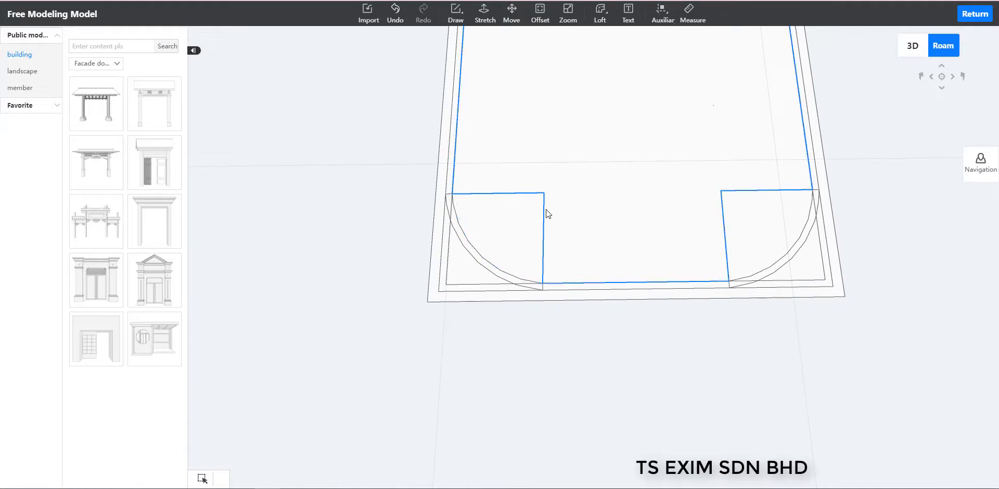
pyautogui.click(544, 213)
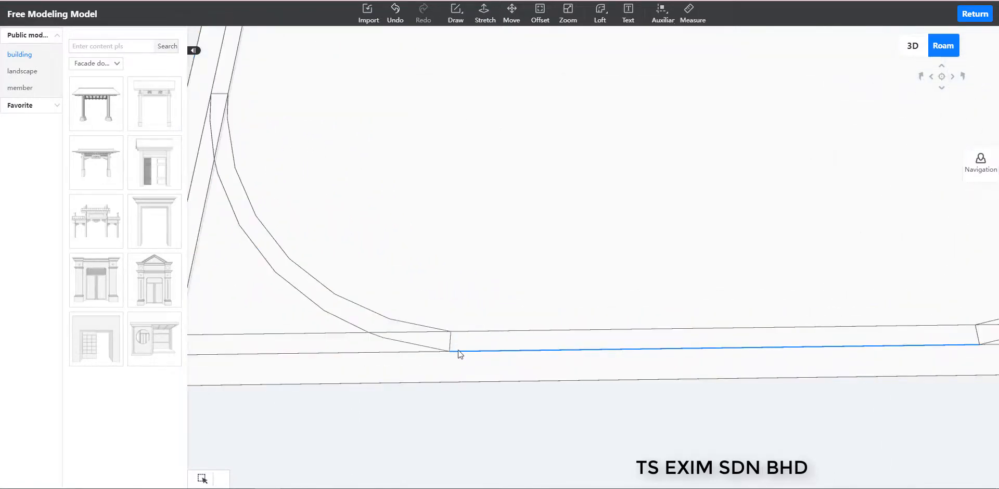
pyautogui.click(459, 354)
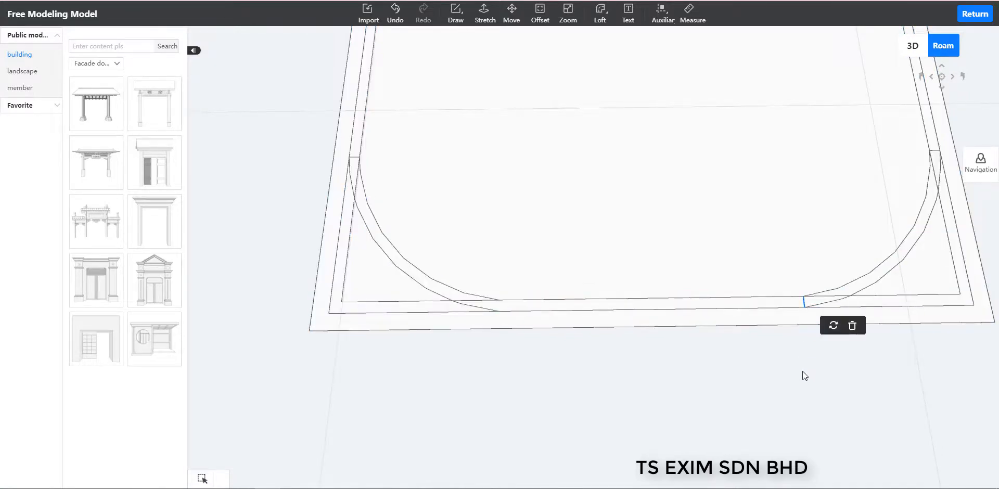
pyautogui.click(835, 300)
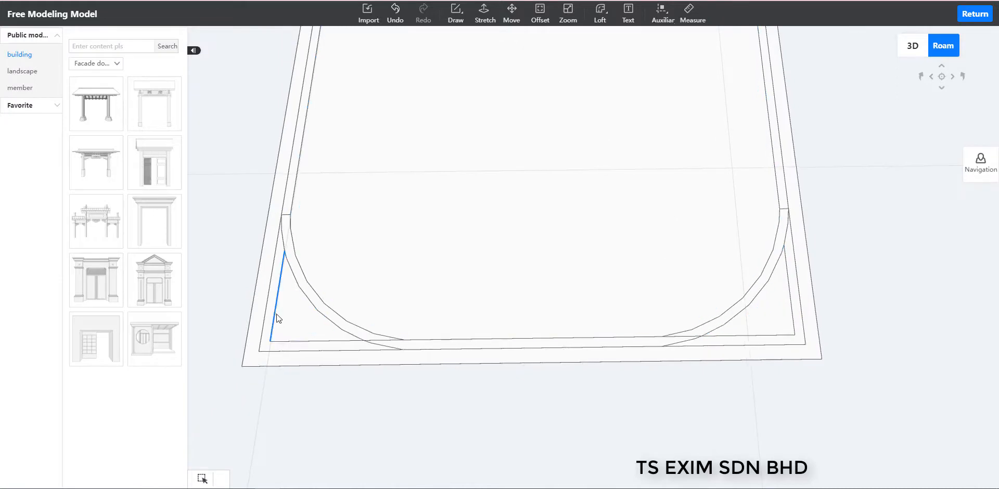
pyautogui.click(300, 318)
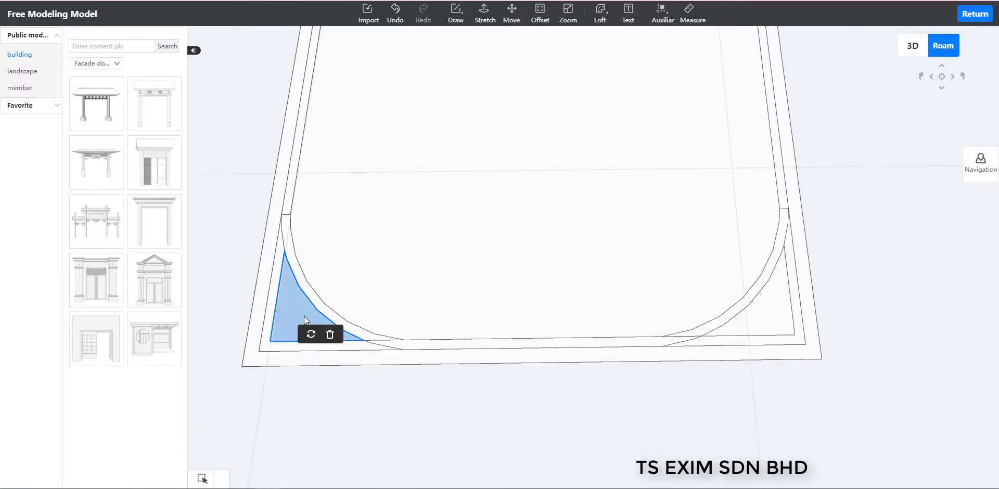
pyautogui.click(330, 334)
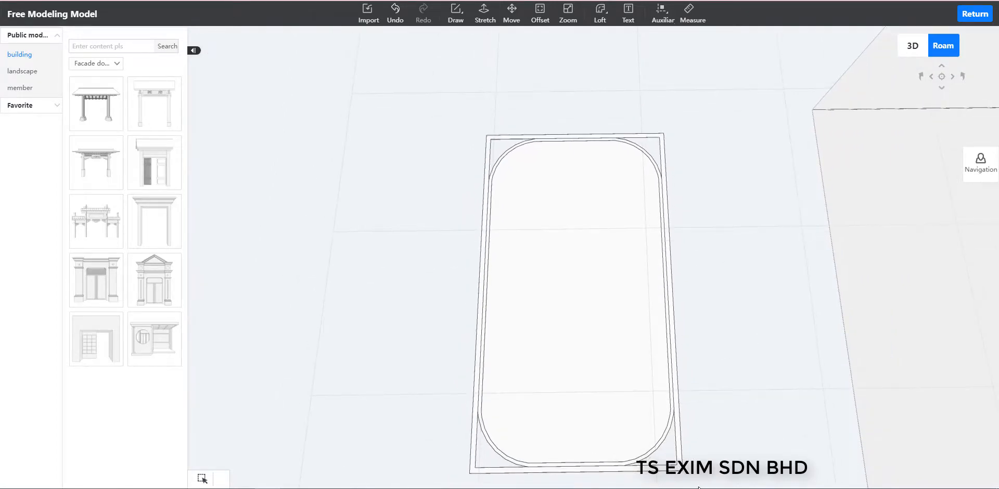
# Step: Duplicate the whole rounded frame and place the copy beside the original
pyautogui.click(551, 280)
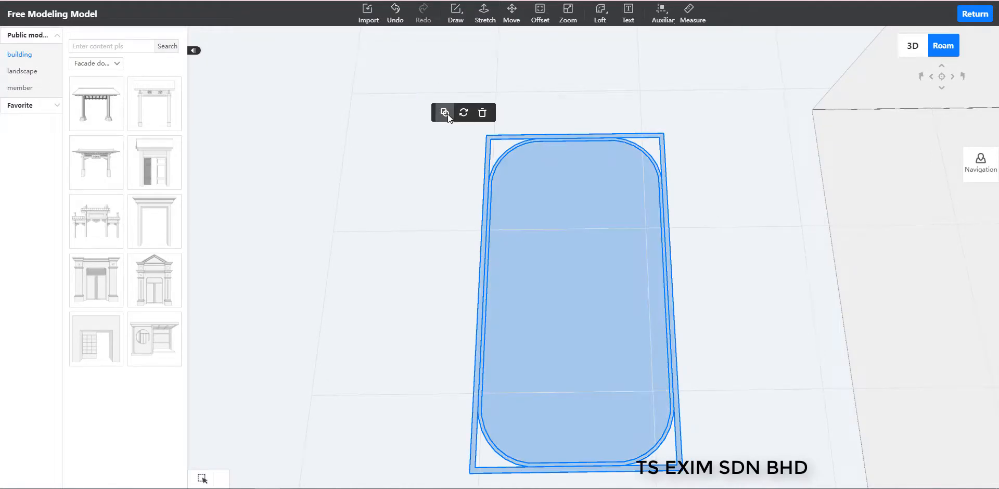
pyautogui.click(445, 112)
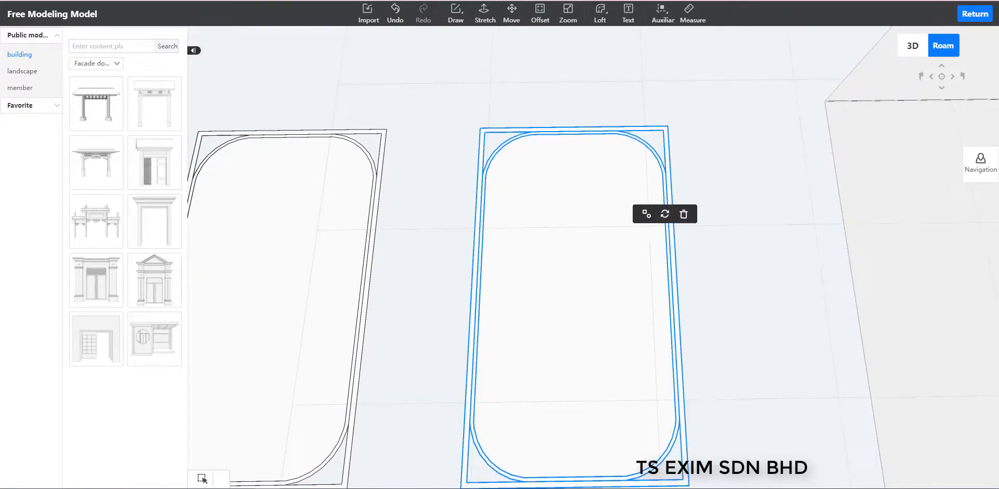
pyautogui.click(646, 213)
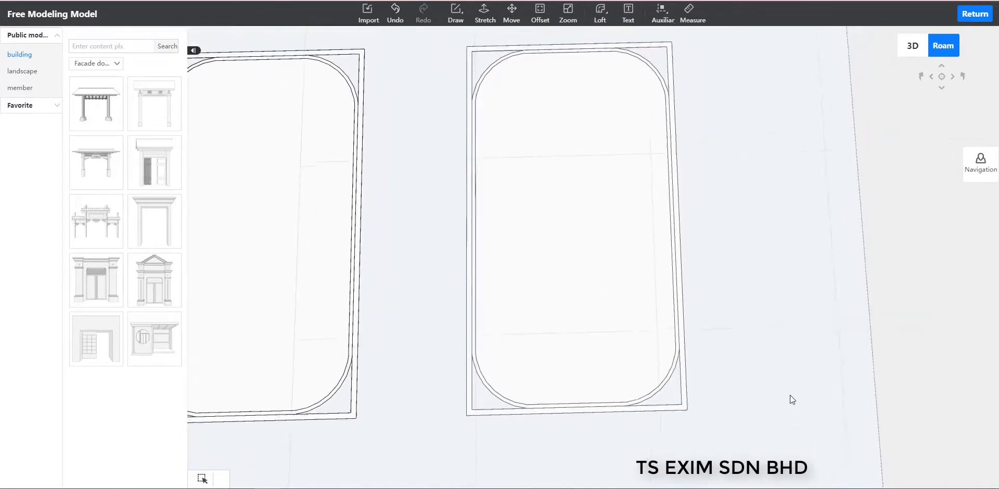
# Step: Add auxiliary guidelines on the copied frame, including a horizontal guide near its bottom
pyautogui.click(662, 11)
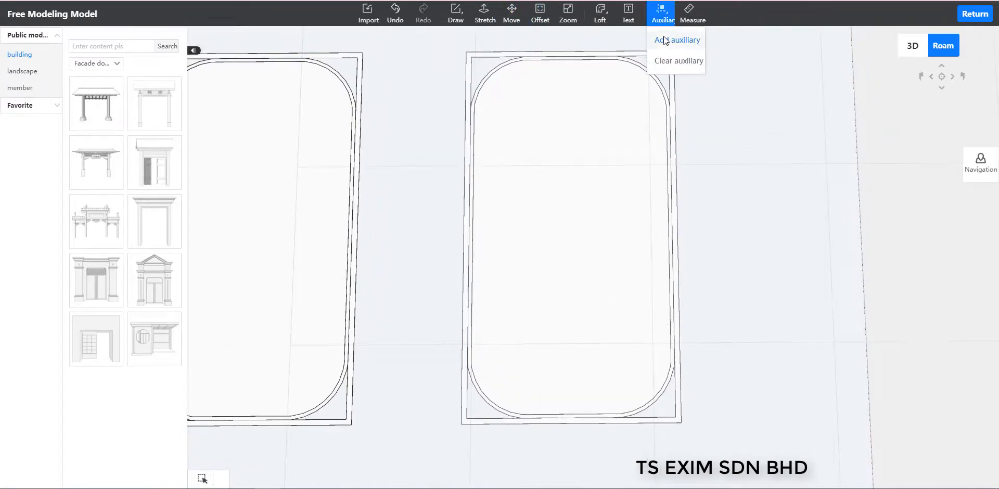
pyautogui.click(676, 39)
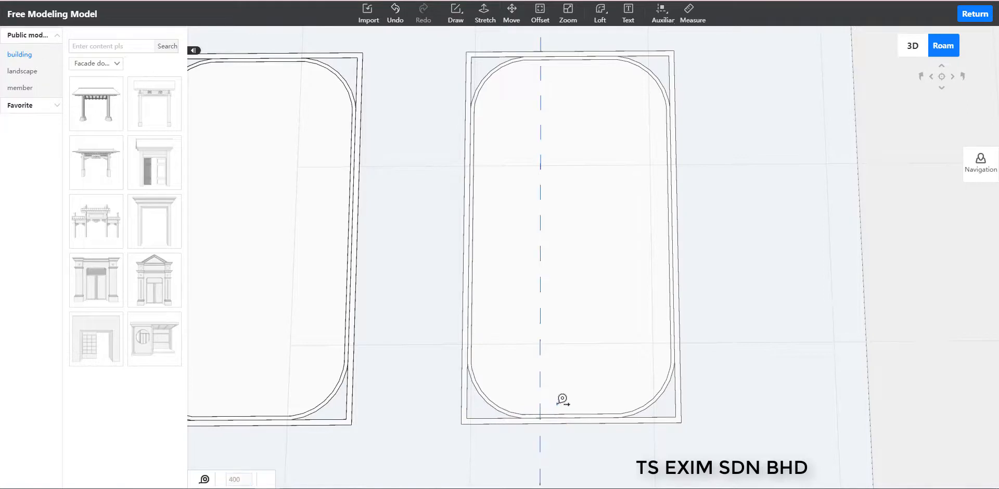
pyautogui.moveTo(679, 414)
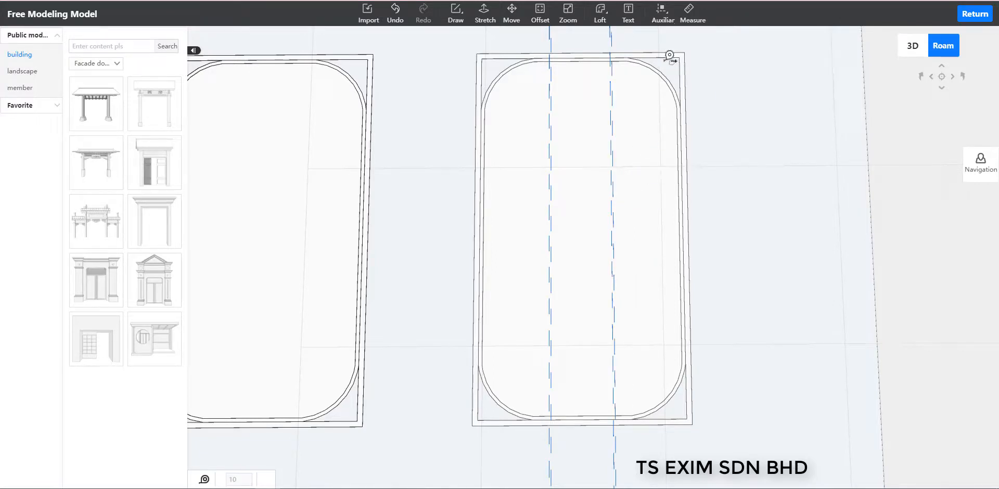
pyautogui.moveTo(669, 57)
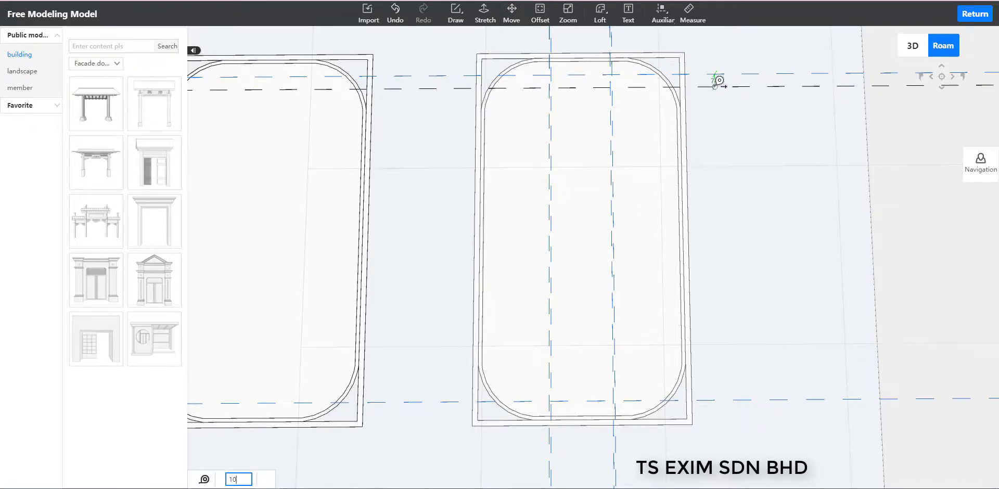
pyautogui.moveTo(752, 398)
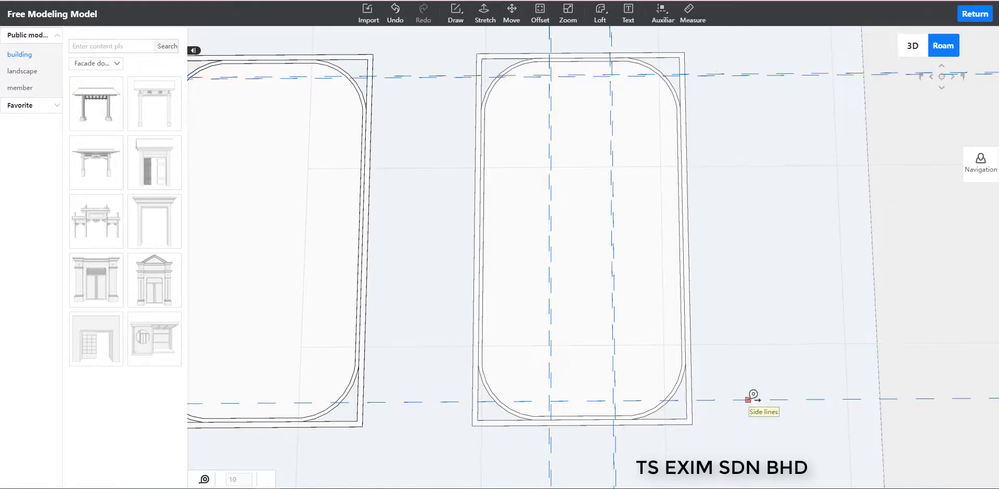
pyautogui.moveTo(751, 400); pyautogui.dragTo(756, 370)
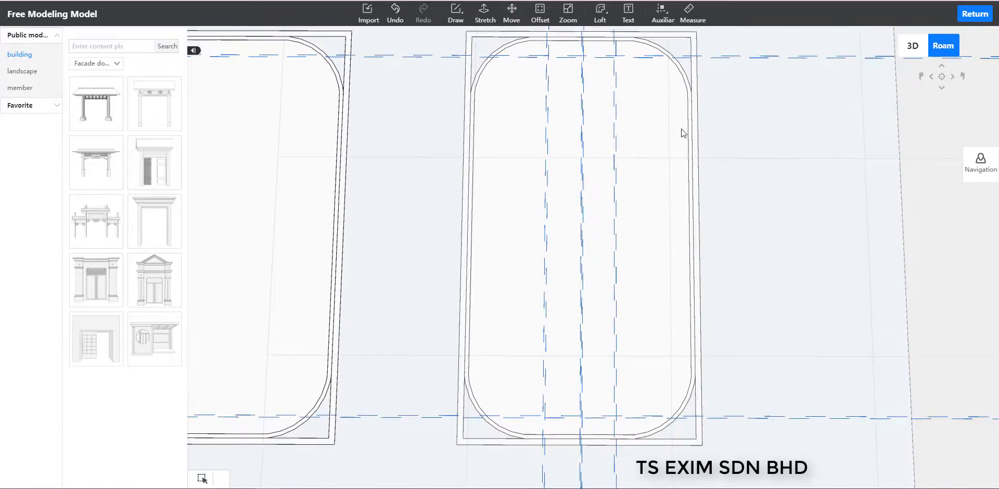
pyautogui.click(568, 12)
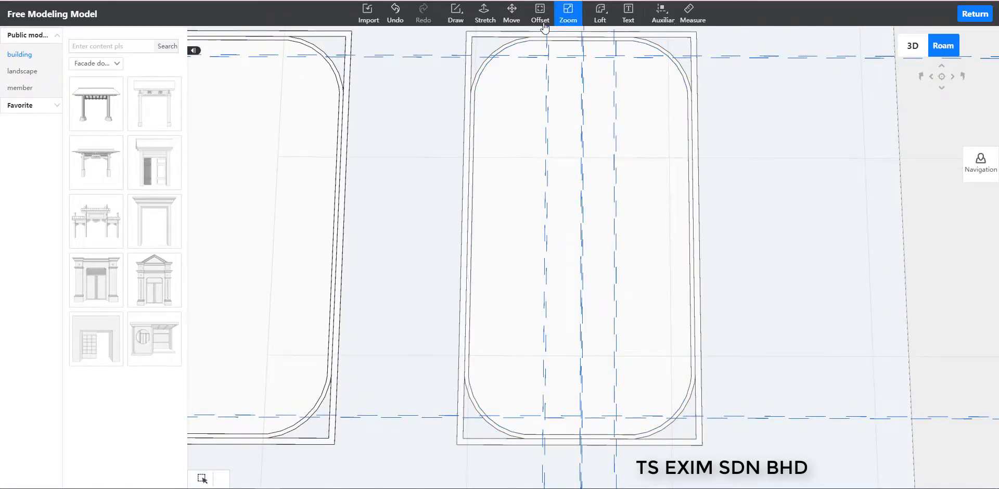
# Step: Draw a narrow 340 by 1820 rectangle between the centre vertical guidelines
pyautogui.click(456, 12)
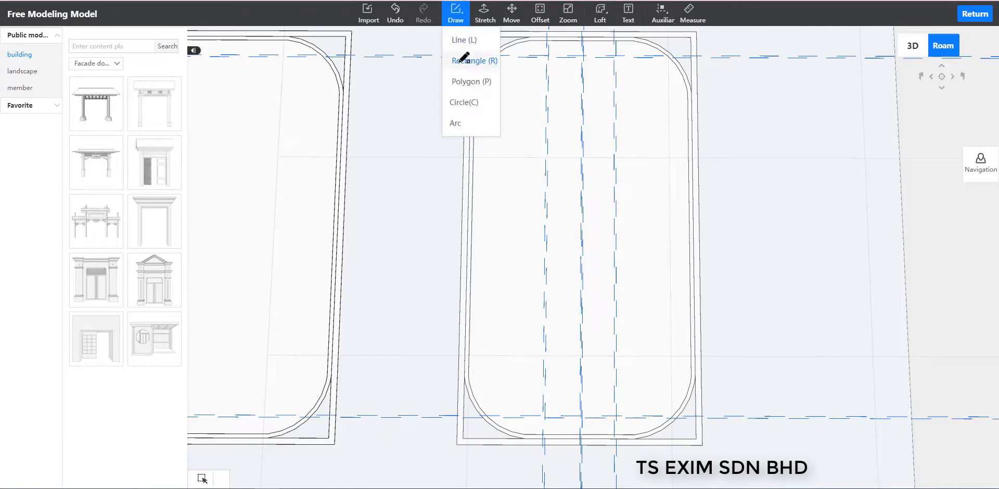
pyautogui.click(470, 61)
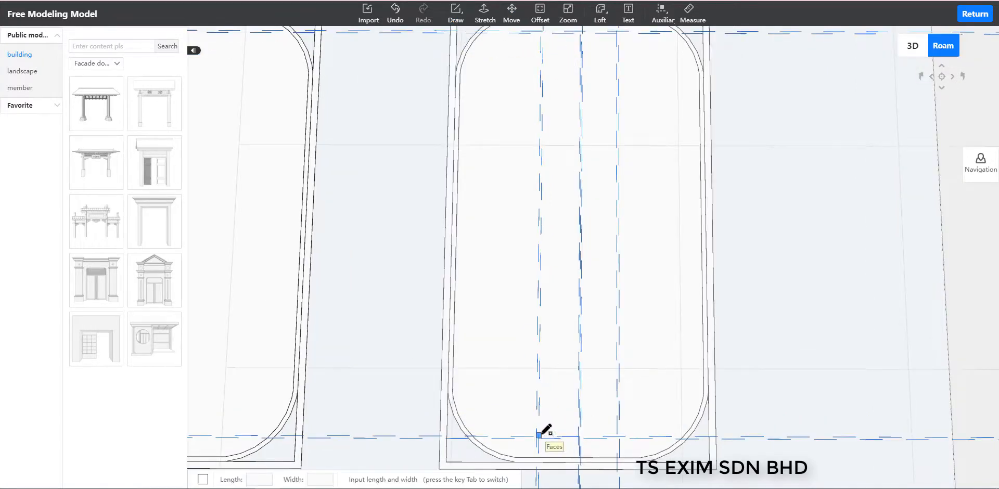
pyautogui.moveTo(544, 436)
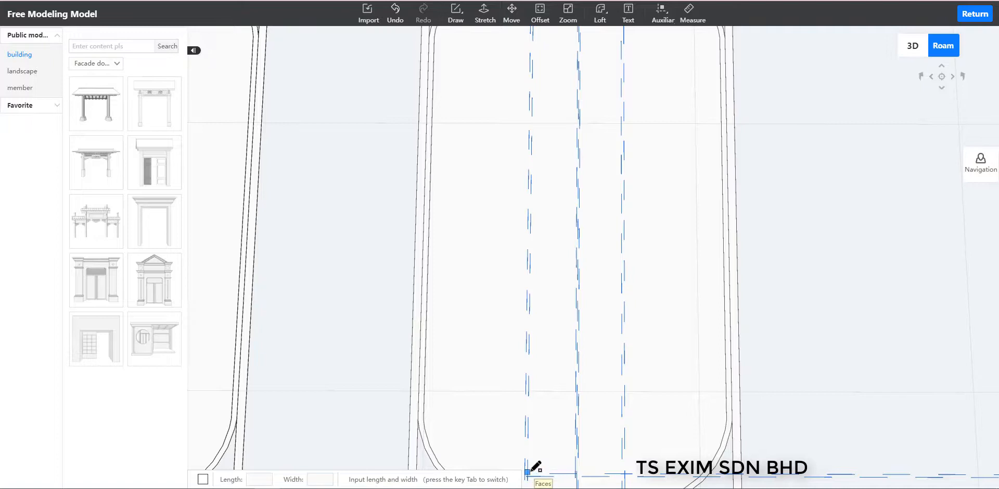
pyautogui.moveTo(535, 465); pyautogui.dragTo(642, 214)
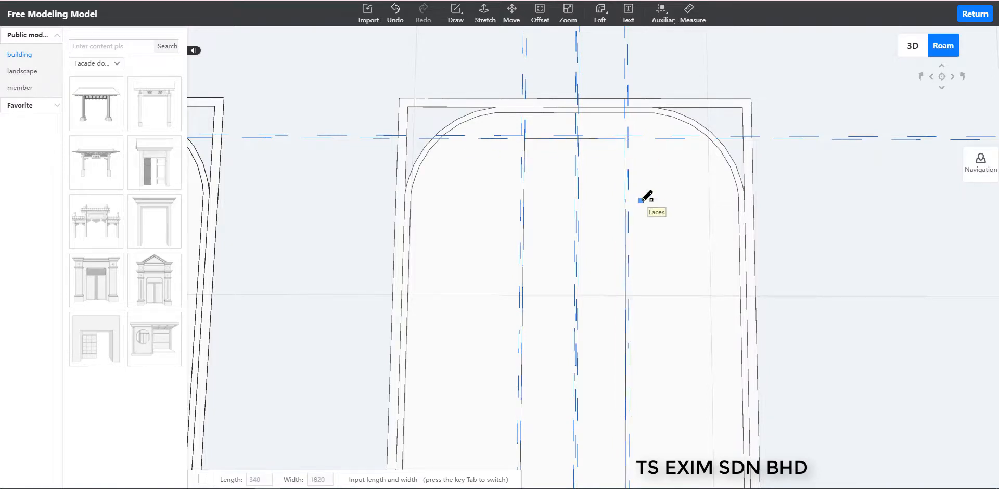
pyautogui.click(540, 12)
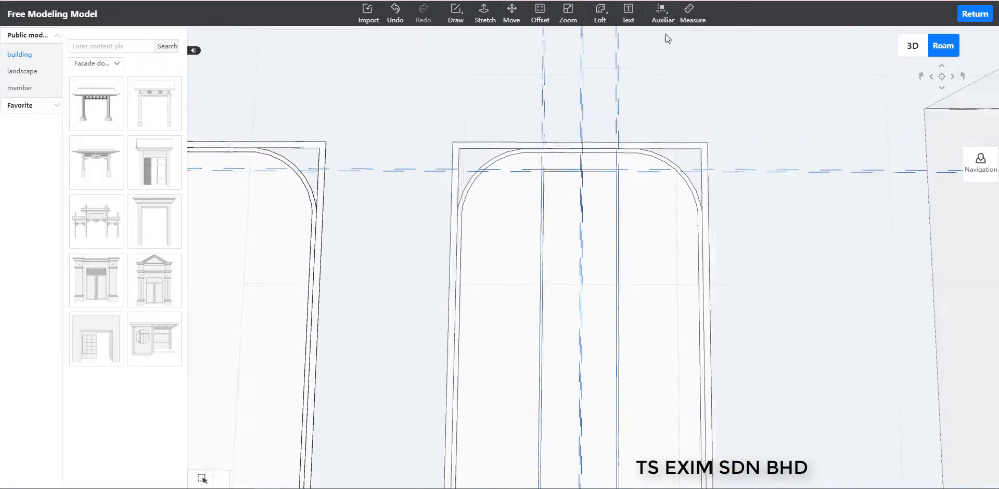
# Step: Clear all auxiliary guide lines from the model
pyautogui.click(662, 13)
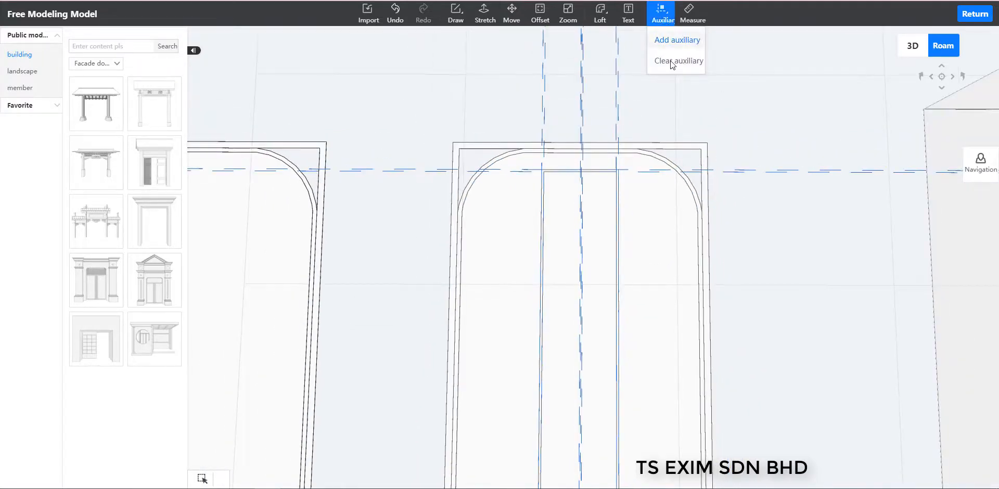
pyautogui.click(677, 61)
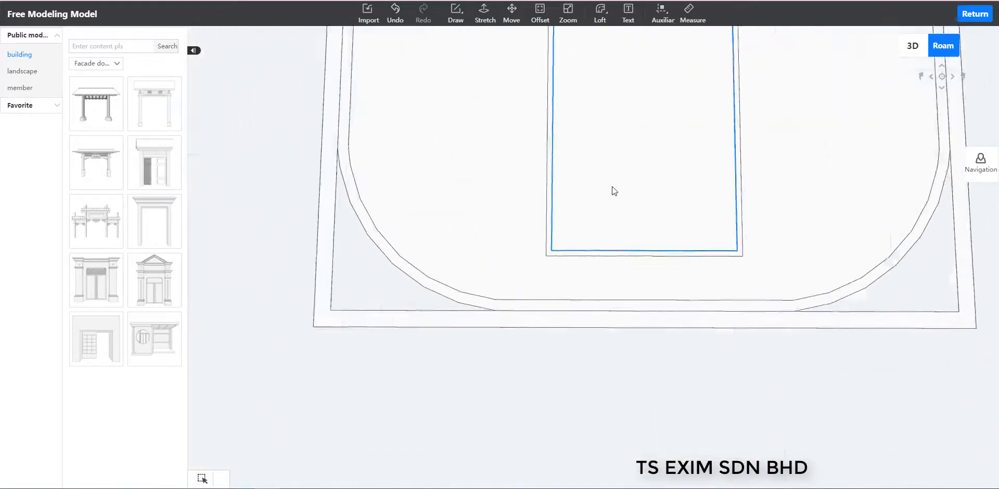
# Step: Draw small squares at the centre strip's corners, entering sizes 15 and 150
pyautogui.click(456, 13)
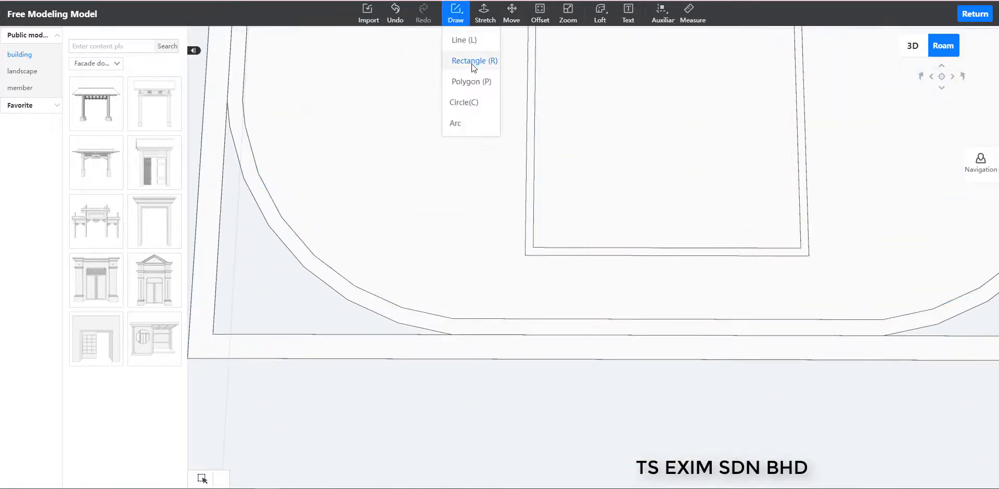
pyautogui.click(472, 61)
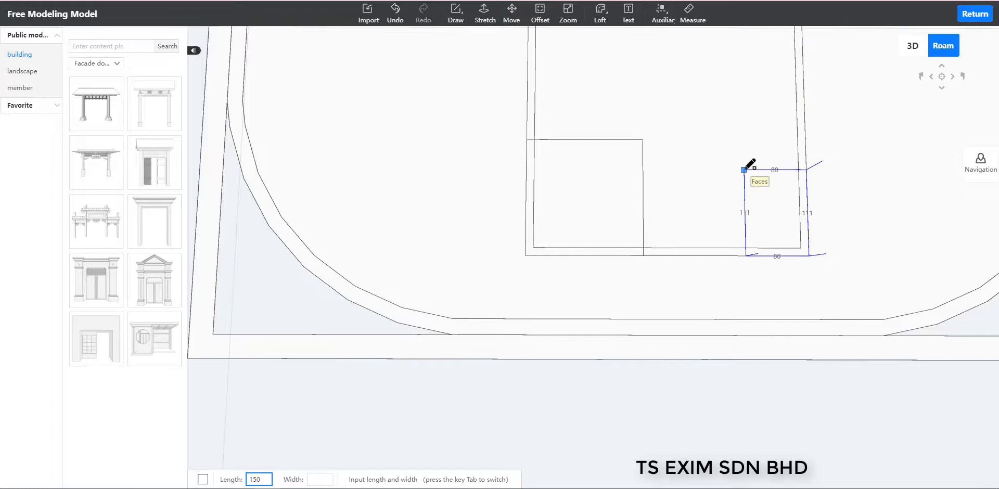
pyautogui.write('150')
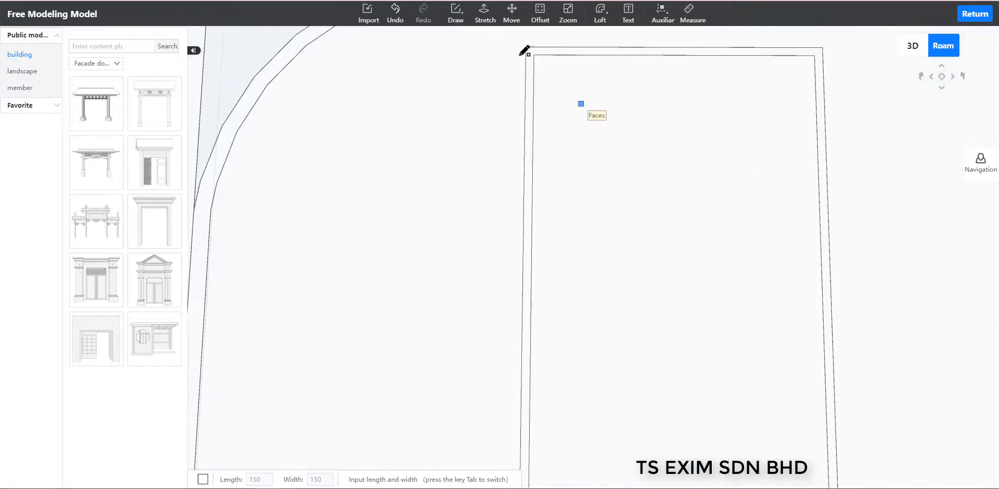
pyautogui.moveTo(523, 52); pyautogui.dragTo(602, 147)
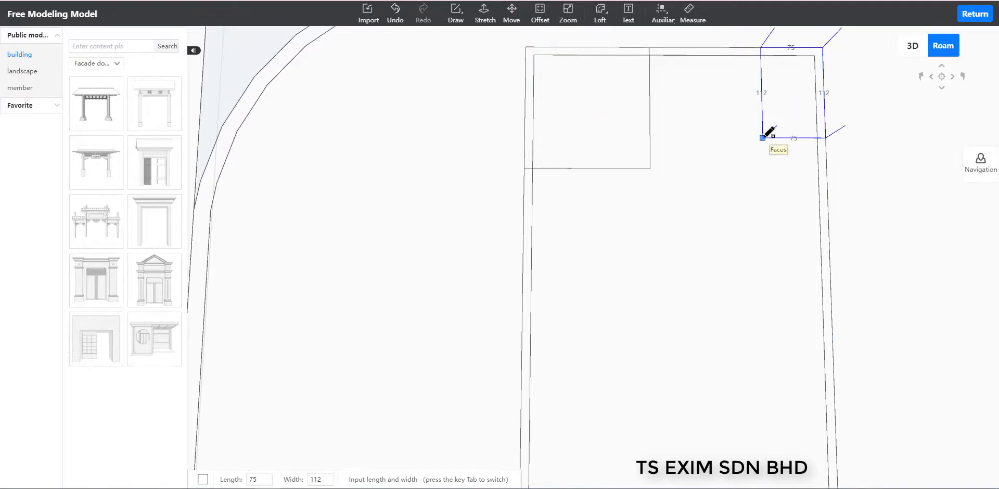
pyautogui.write('150')
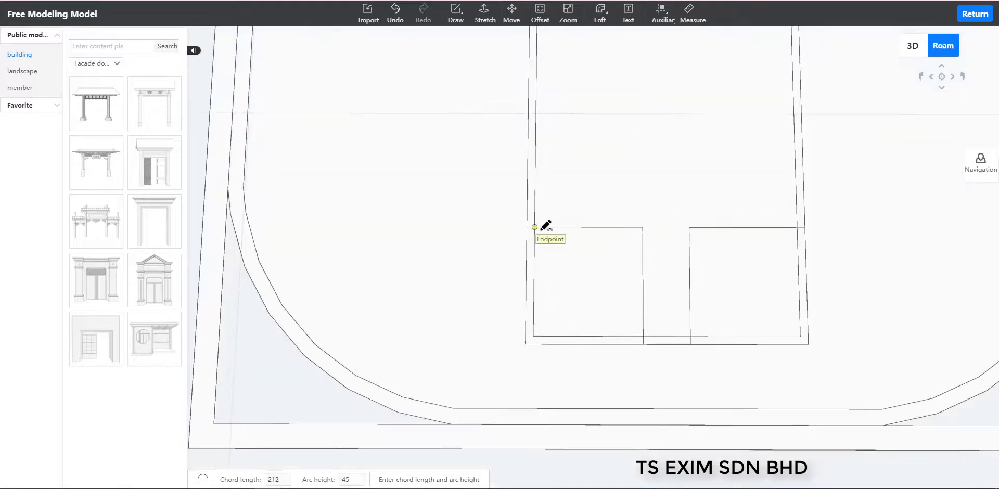
# Step: Arc across the strip's end square and delete the leftover straight bottom edge
pyautogui.click(645, 341)
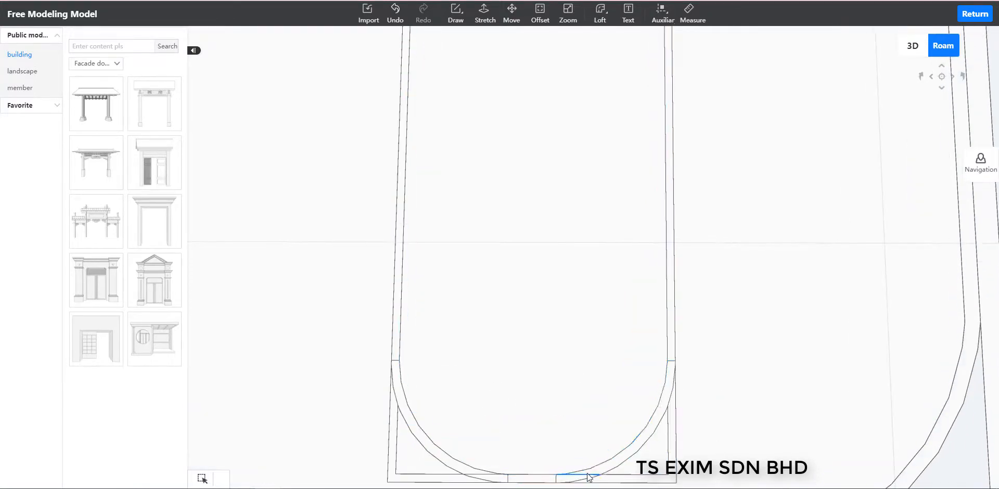
pyautogui.click(586, 478)
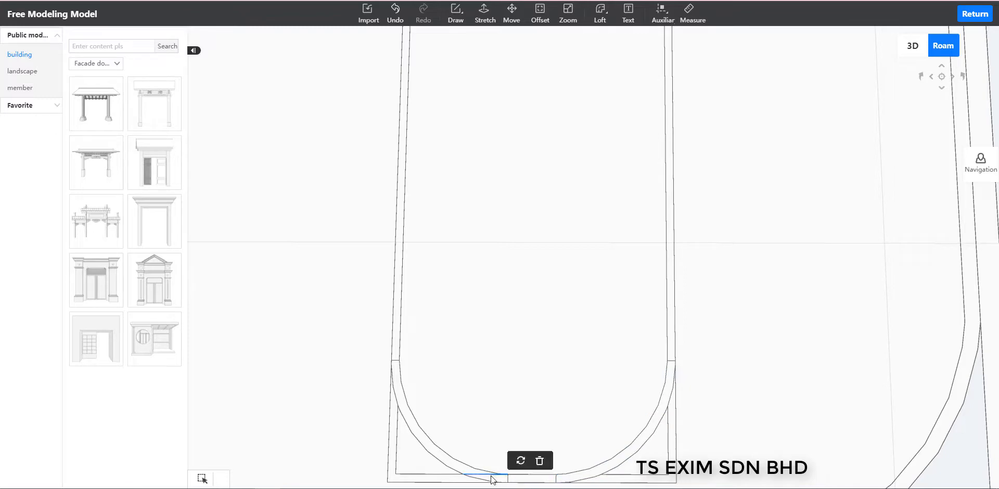
pyautogui.click(558, 481)
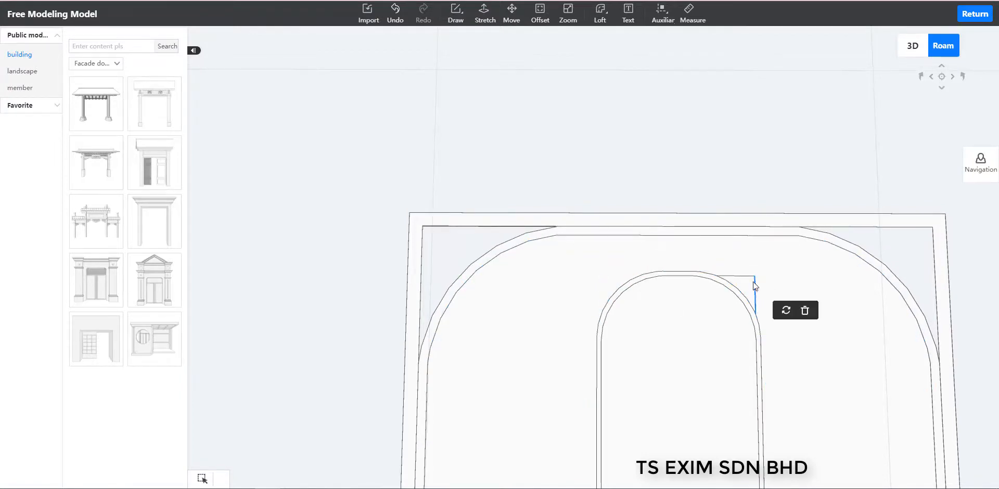
# Step: Place a centre guide down the rounded slot and draw a thin vertical bar along it
pyautogui.click(662, 12)
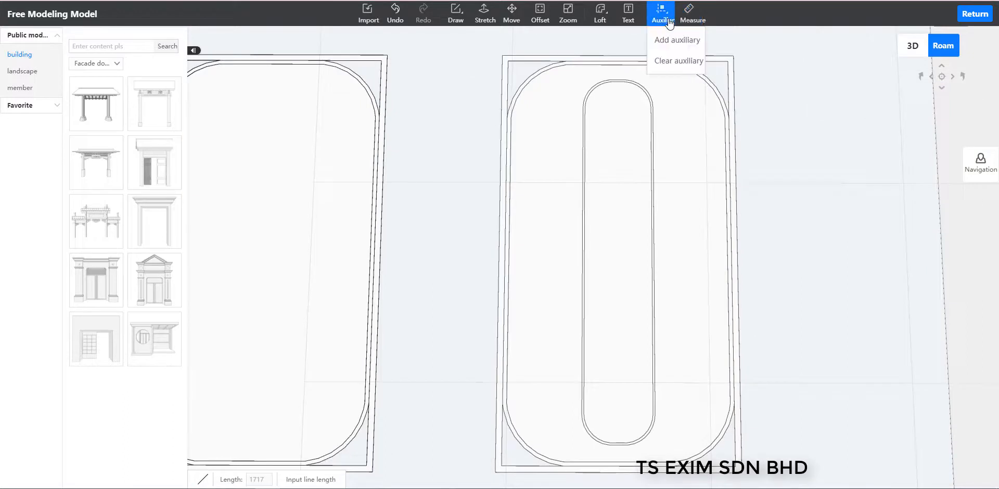
pyautogui.click(677, 40)
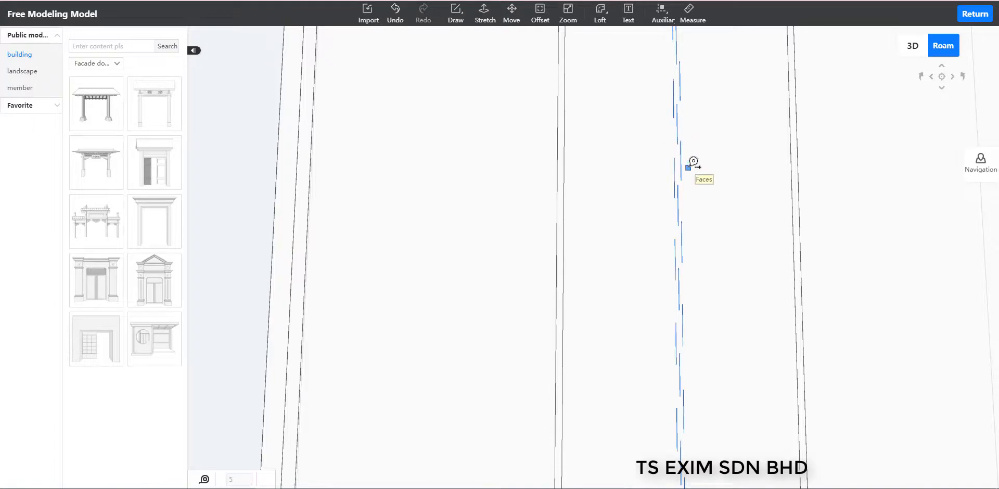
pyautogui.click(662, 12)
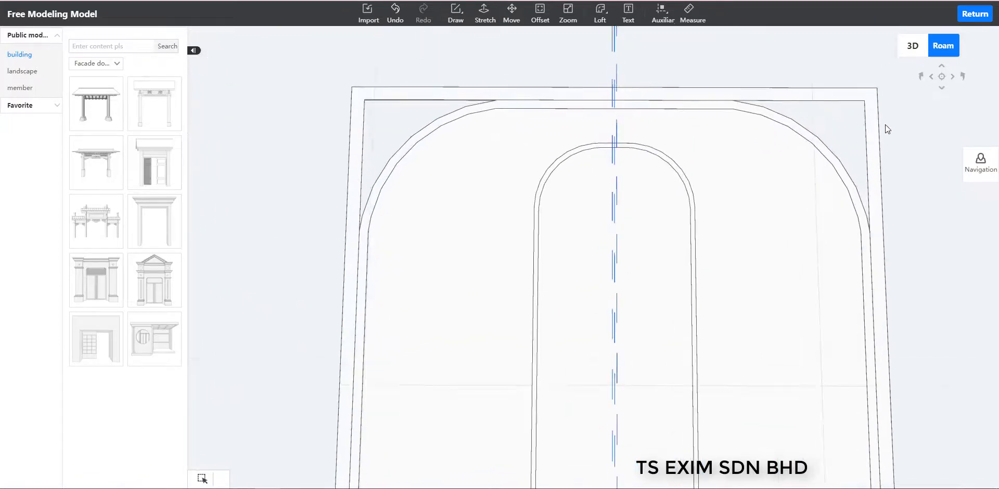
pyautogui.click(456, 13)
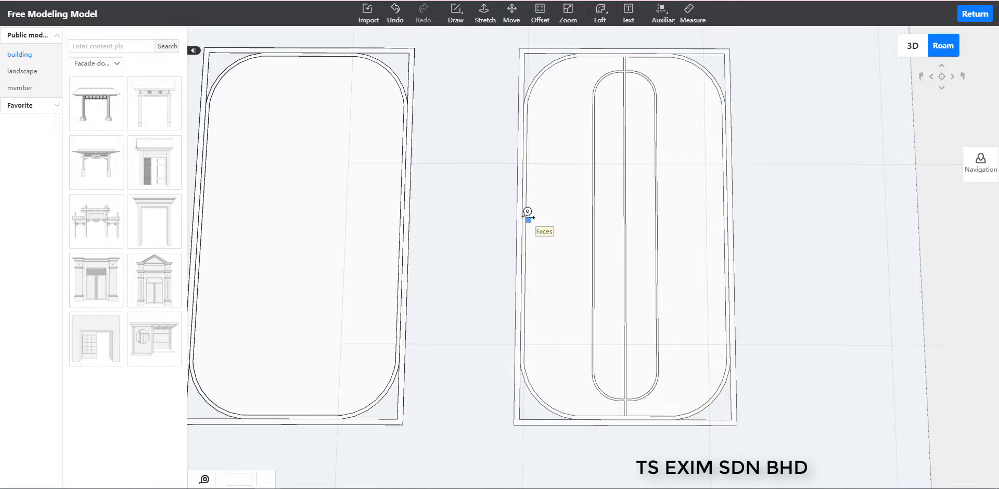
pyautogui.moveTo(532, 222)
pyautogui.write('300')
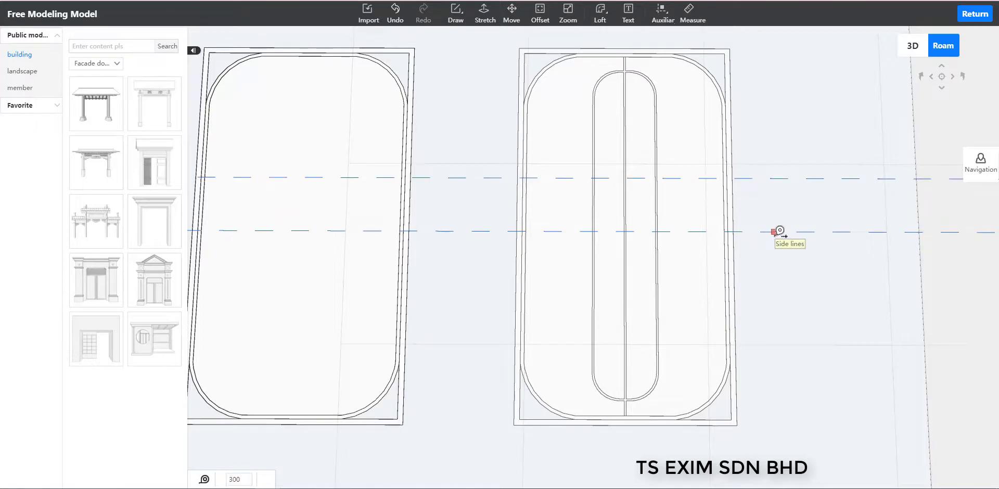
# Step: Add horizontal guides at typed offsets and draw two thin horizontal bars across the inner frame
pyautogui.moveTo(777, 231); pyautogui.dragTo(796, 363)
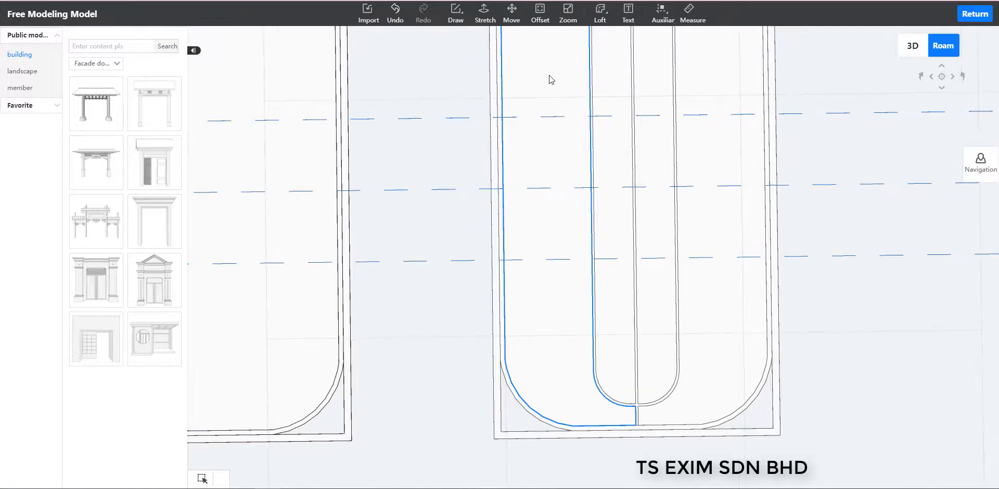
pyautogui.click(456, 10)
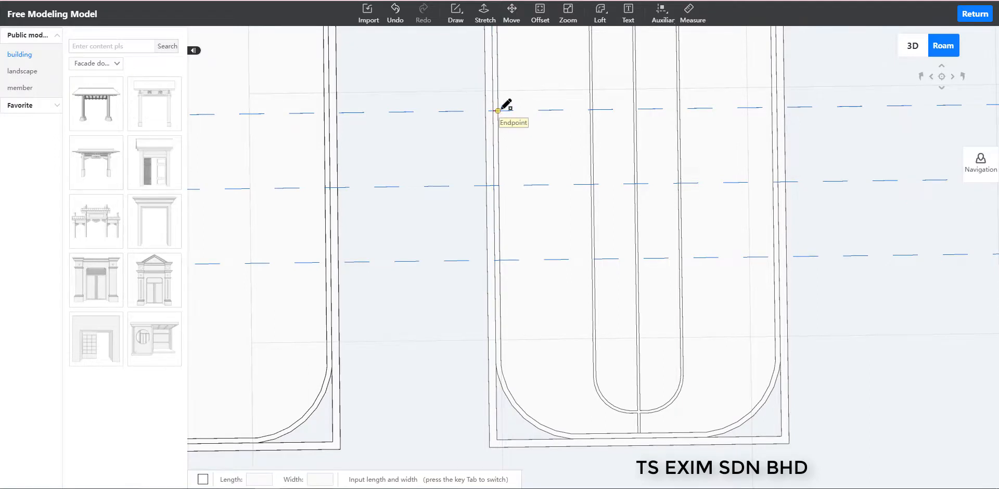
pyautogui.moveTo(499, 109); pyautogui.dragTo(767, 258)
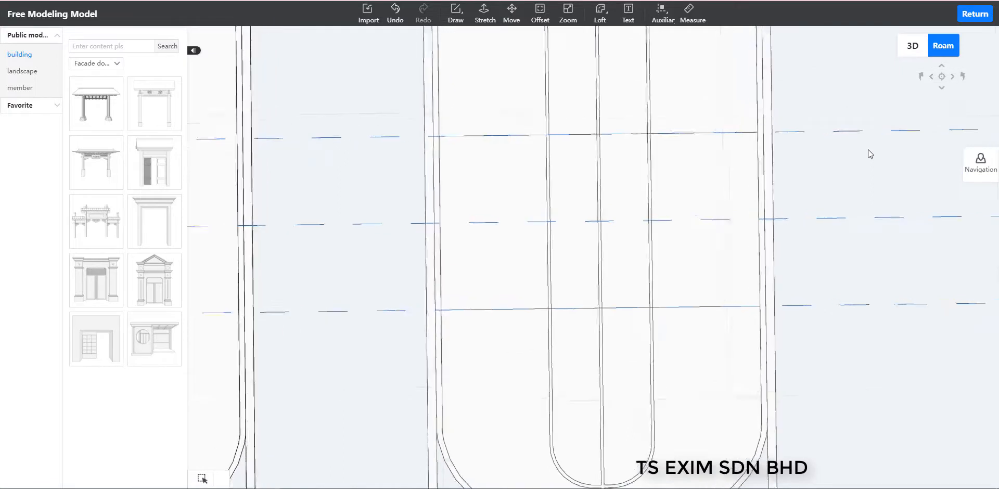
pyautogui.click(662, 11)
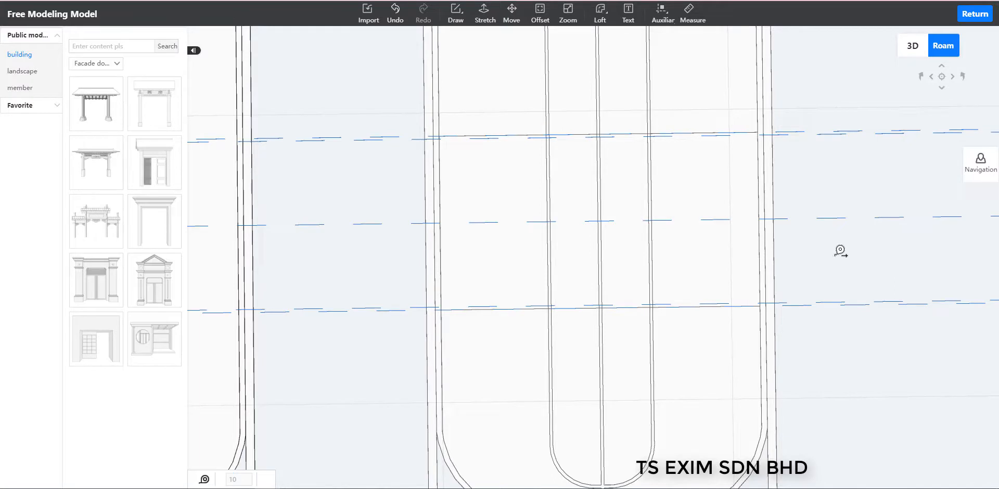
pyautogui.moveTo(850, 234)
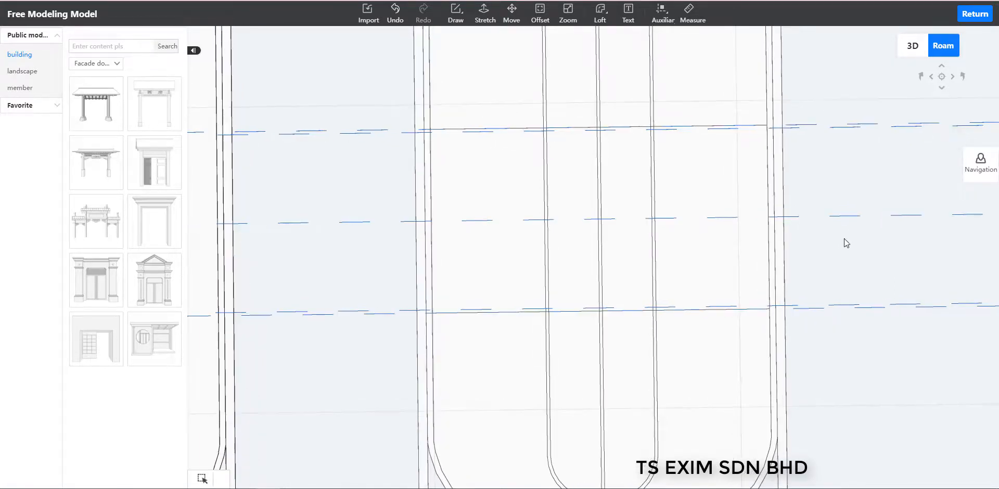
pyautogui.click(455, 9)
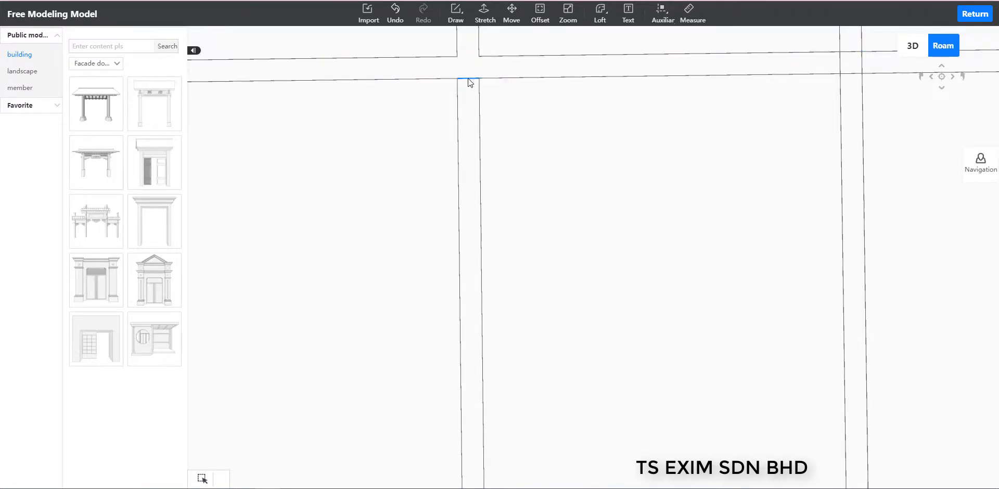
# Step: Select and delete the stray short edges and small faces at the bar crossings
pyautogui.click(854, 64)
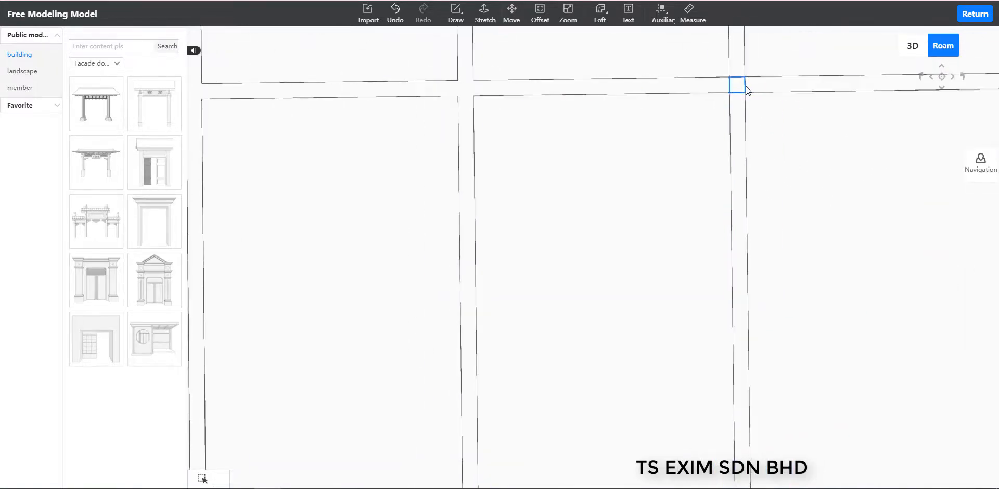
pyautogui.click(738, 84)
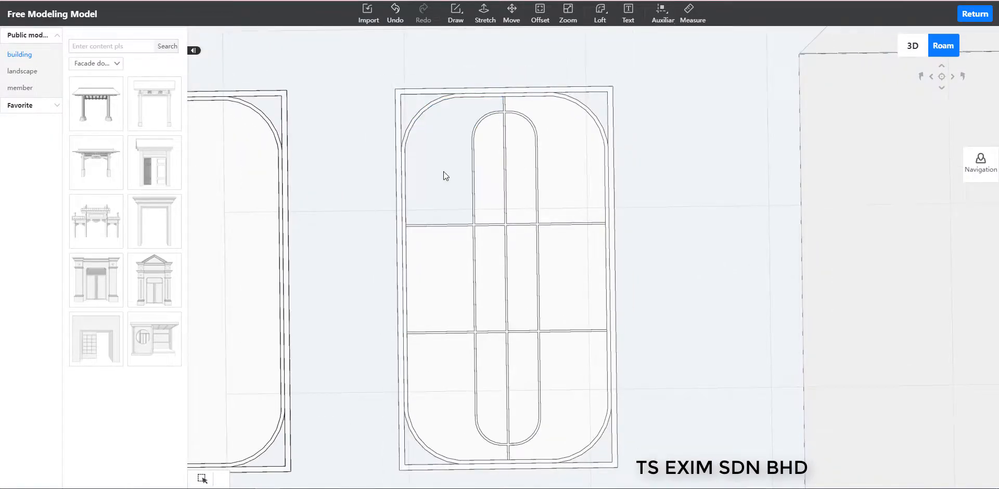
pyautogui.click(520, 169)
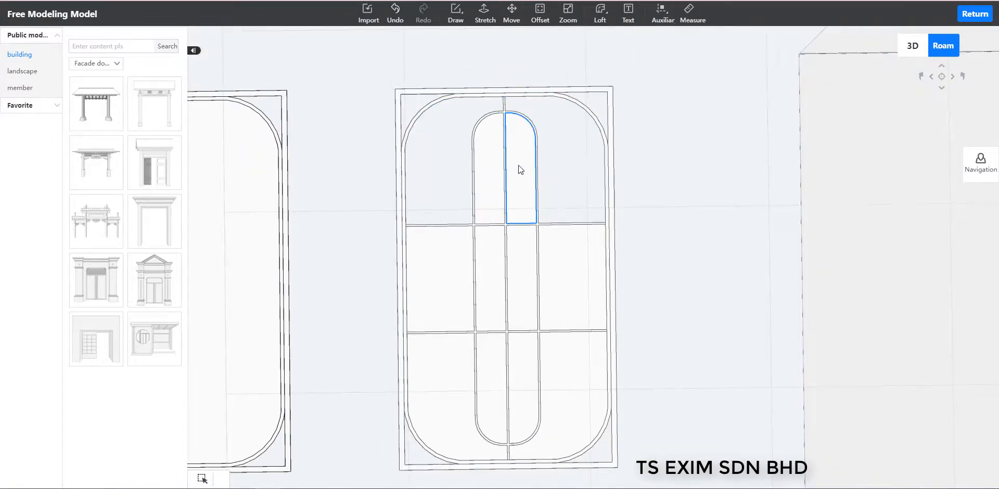
pyautogui.click(451, 388)
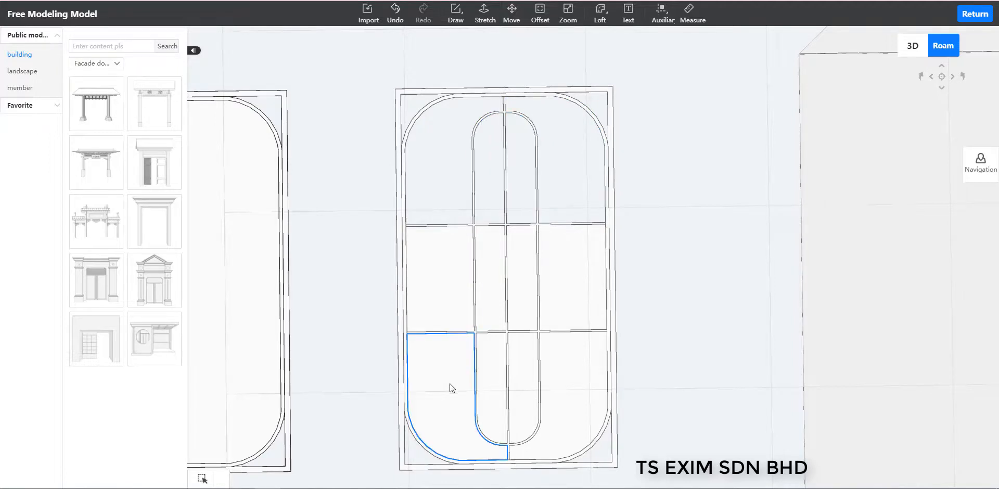
pyautogui.click(527, 389)
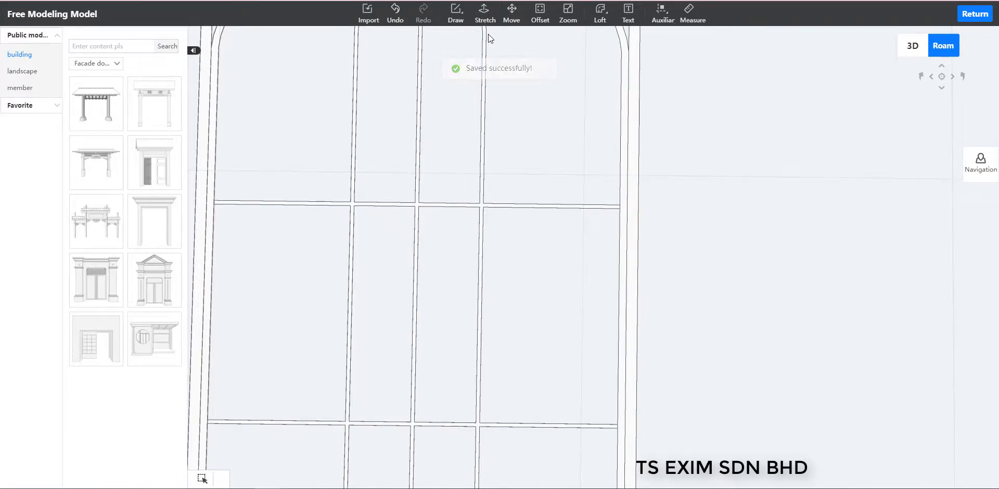
# Step: Save the divider model and confirm the Saved successfully message
pyautogui.click(486, 9)
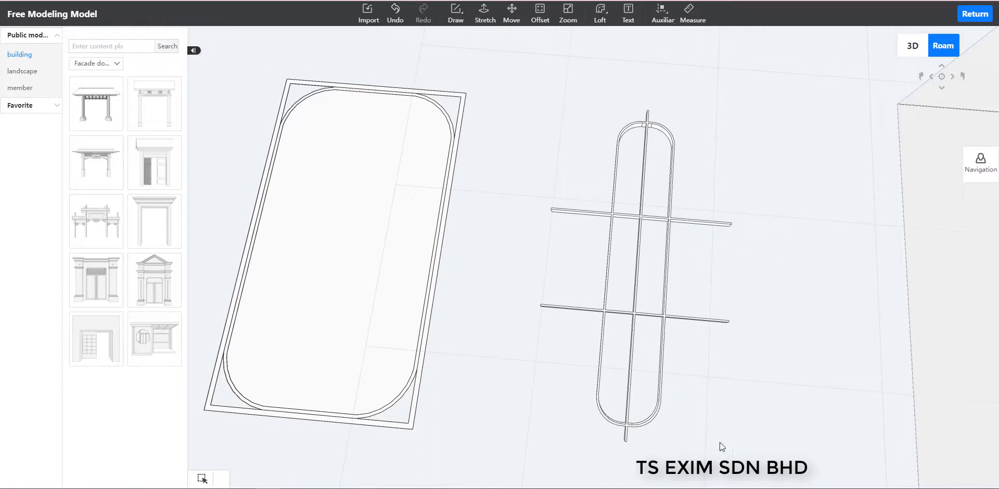
# Step: Select the oval bar frame with its two crossbars to show its quick toolbar
pyautogui.click(644, 255)
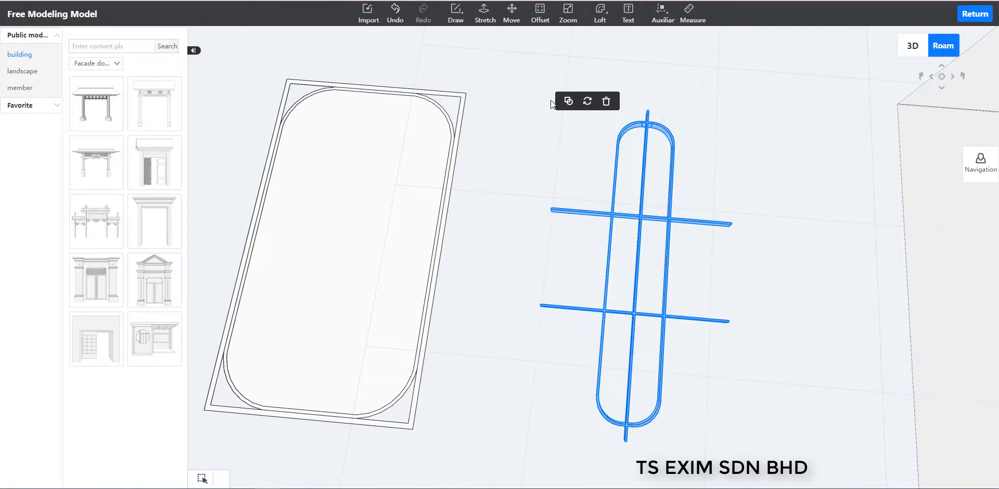
pyautogui.moveTo(774, 392)
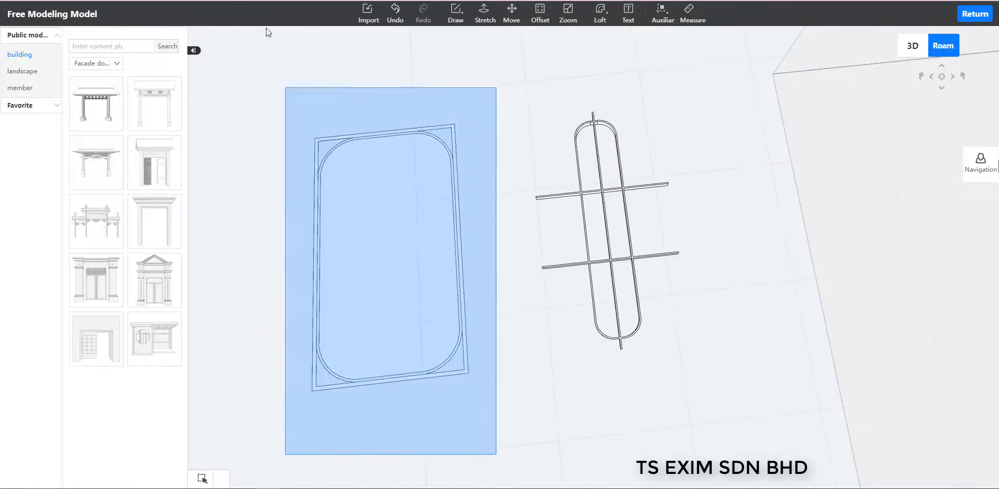
# Step: Copy the framed rounded outline to the left with Move and Shift
pyautogui.click(511, 12)
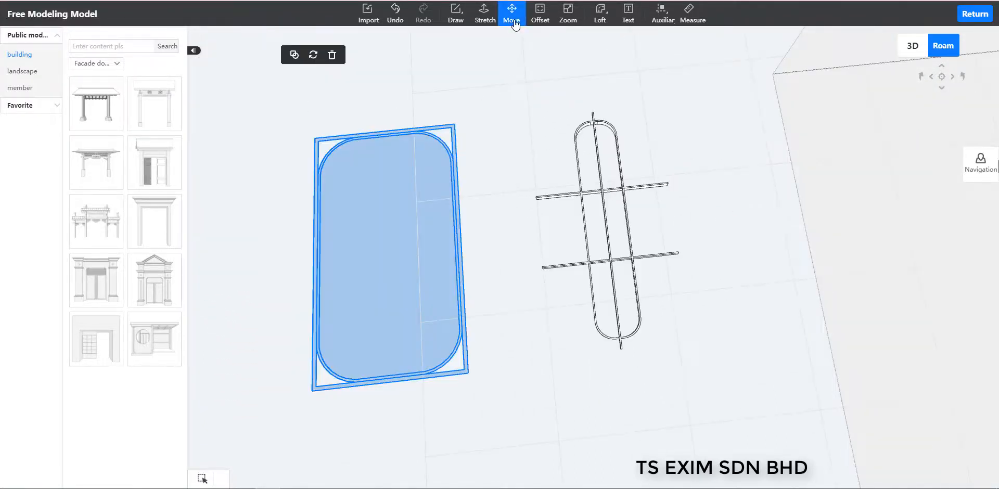
pyautogui.click(511, 11)
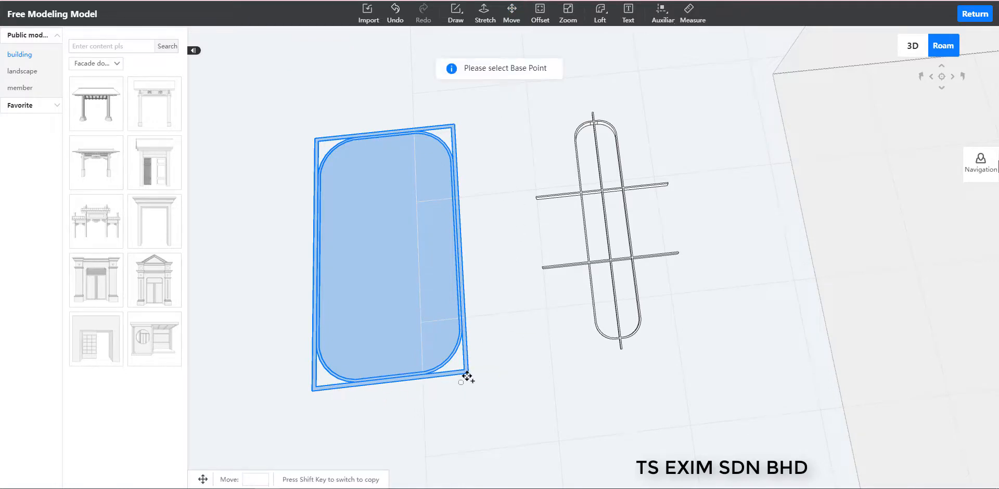
pyautogui.moveTo(462, 380); pyautogui.dragTo(273, 394)
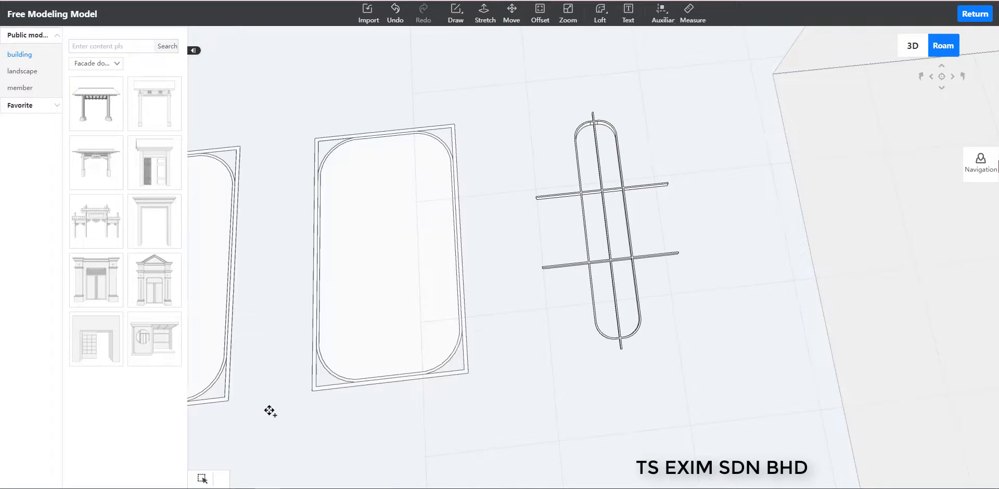
pyautogui.click(382, 255)
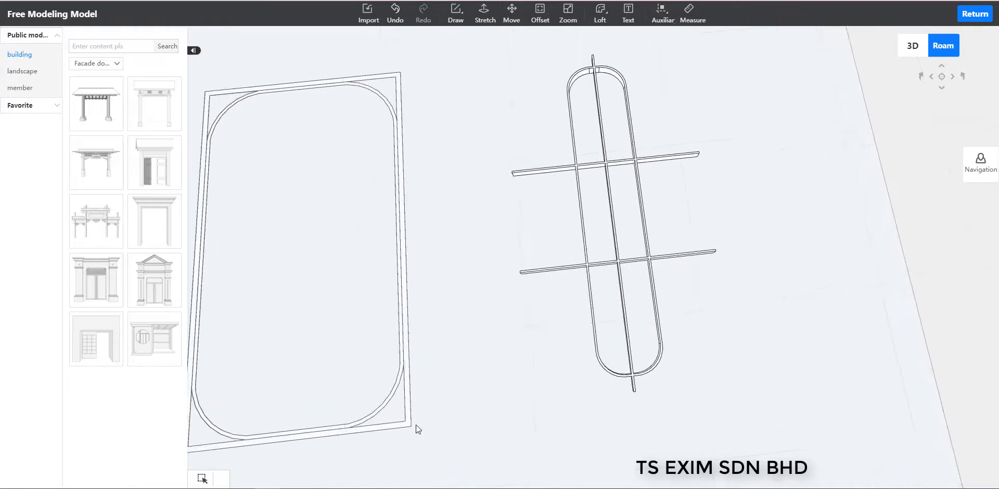
# Step: Delete the outer rectangle edges of the middle copy, leaving only the rounded inner shape
pyautogui.click(376, 255)
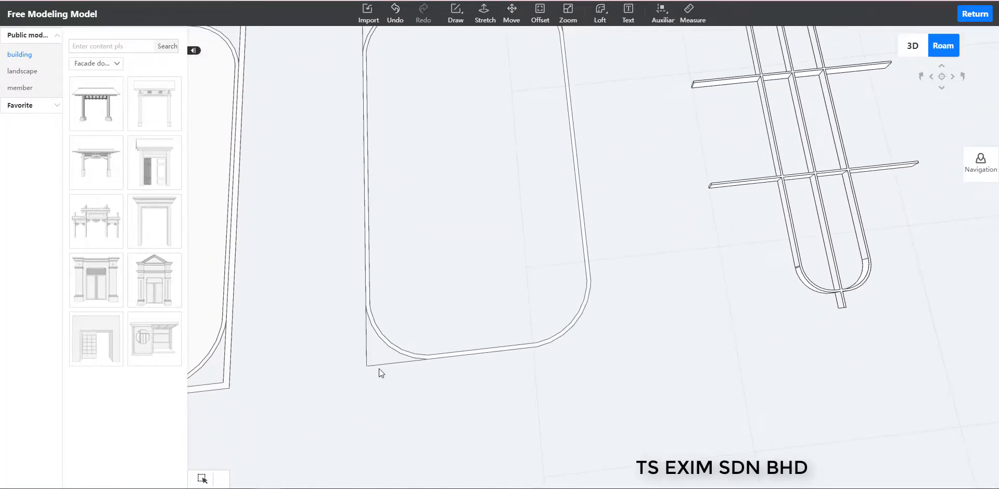
pyautogui.click(381, 357)
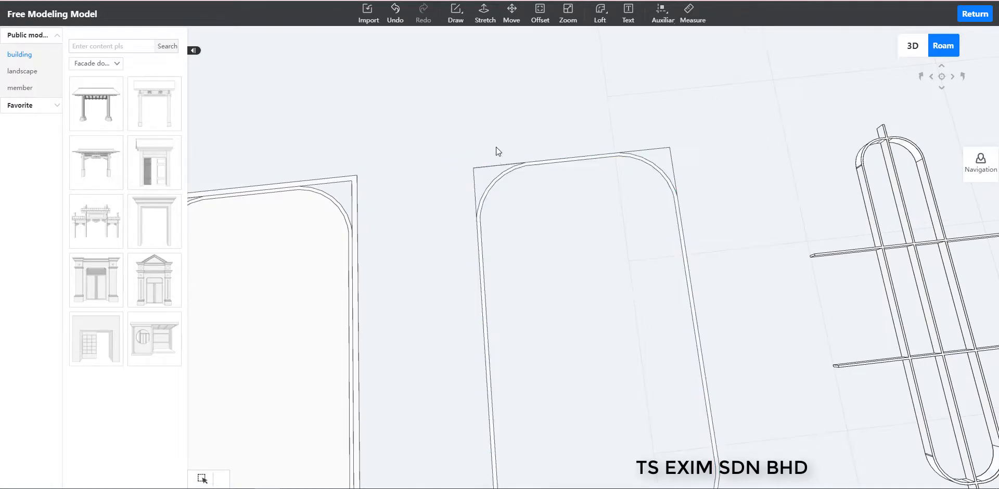
pyautogui.click(494, 167)
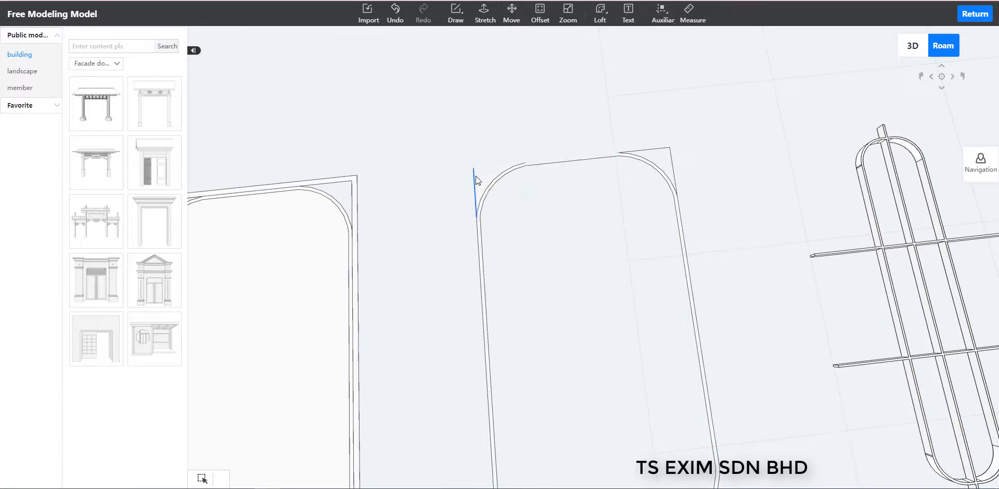
pyautogui.click(647, 151)
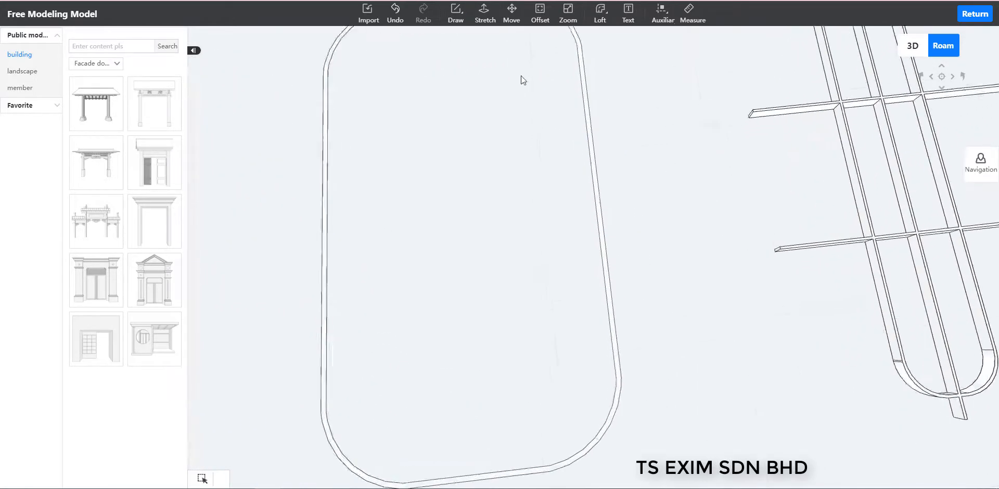
# Step: Stretch the rounded band face to height 50 and combine the ring pieces into one object
pyautogui.click(484, 12)
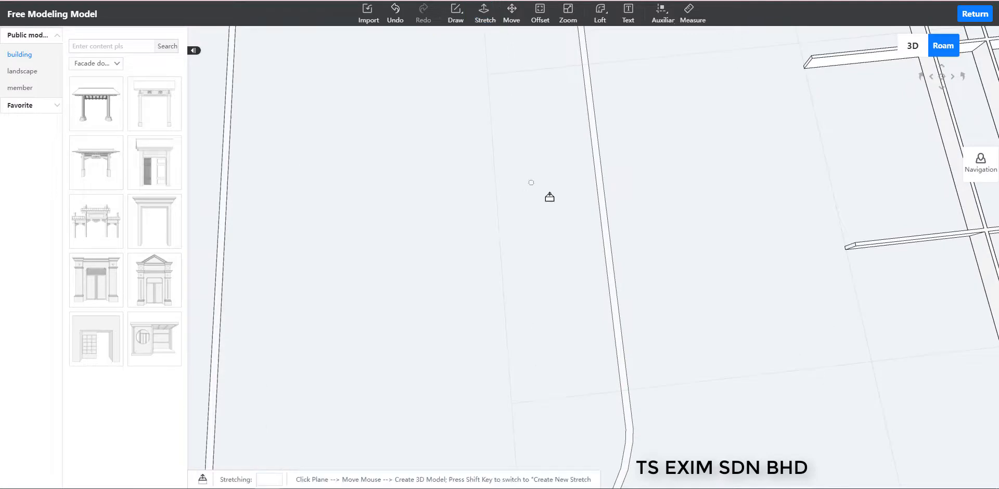
pyautogui.moveTo(613, 204)
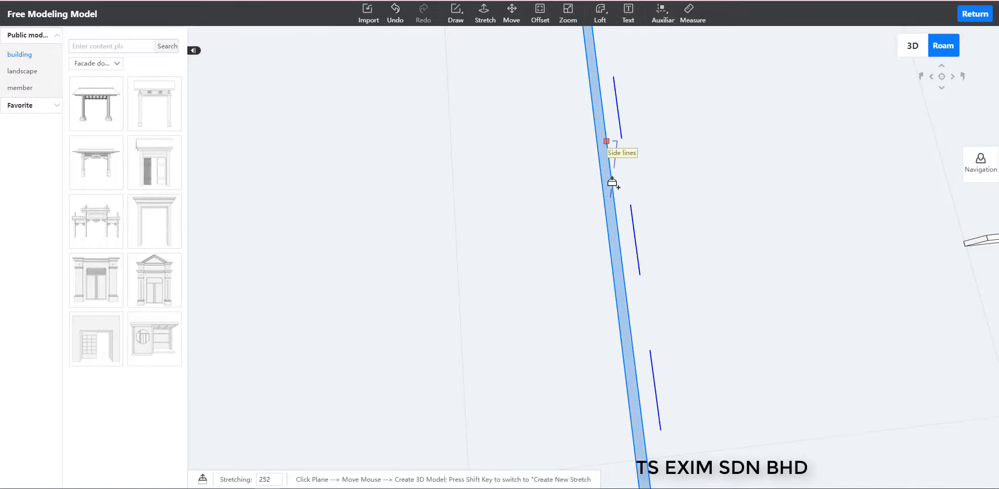
pyautogui.write('50')
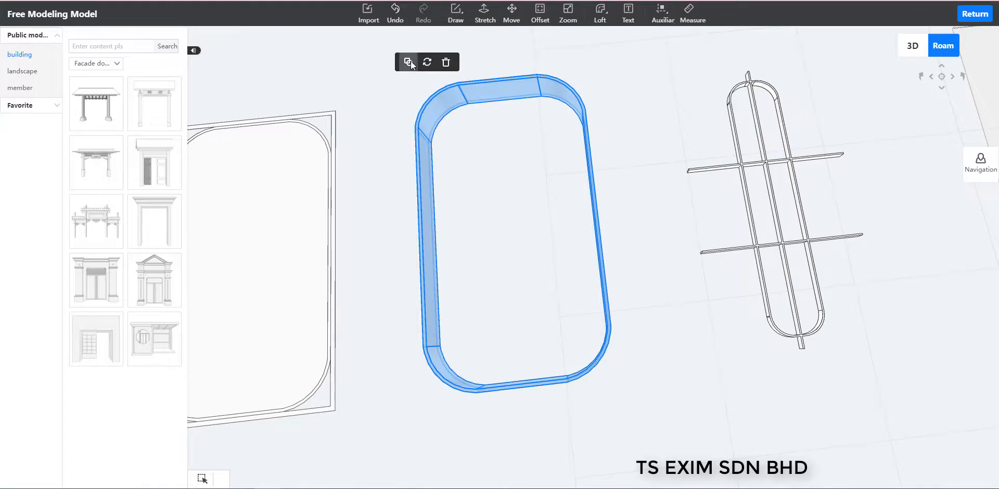
pyautogui.click(408, 62)
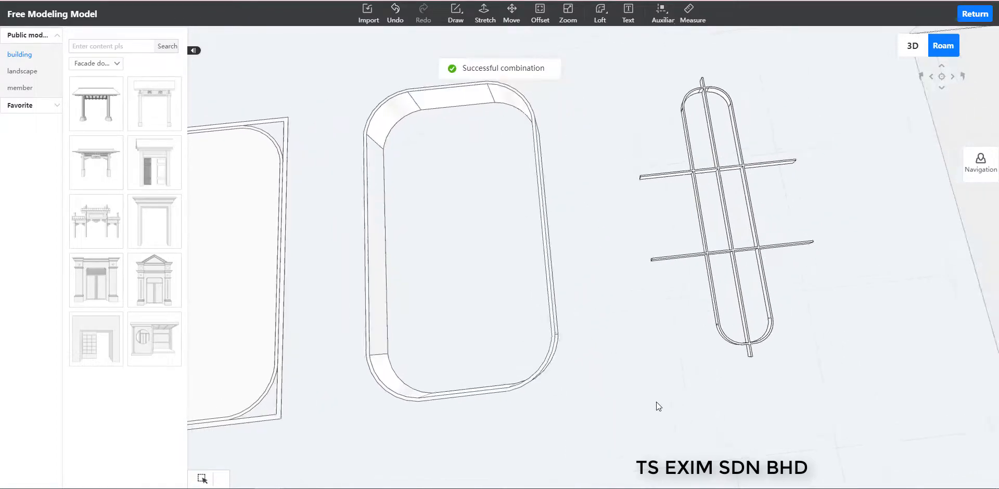
# Step: Move the bar lattice into the rounded ring and stretch the rectangle outline into a solid frame
pyautogui.click(662, 13)
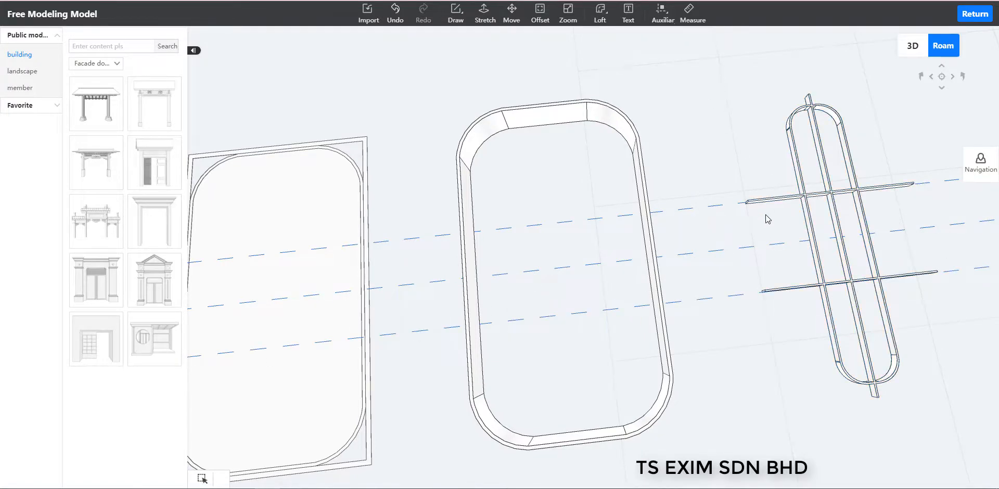
pyautogui.click(841, 178)
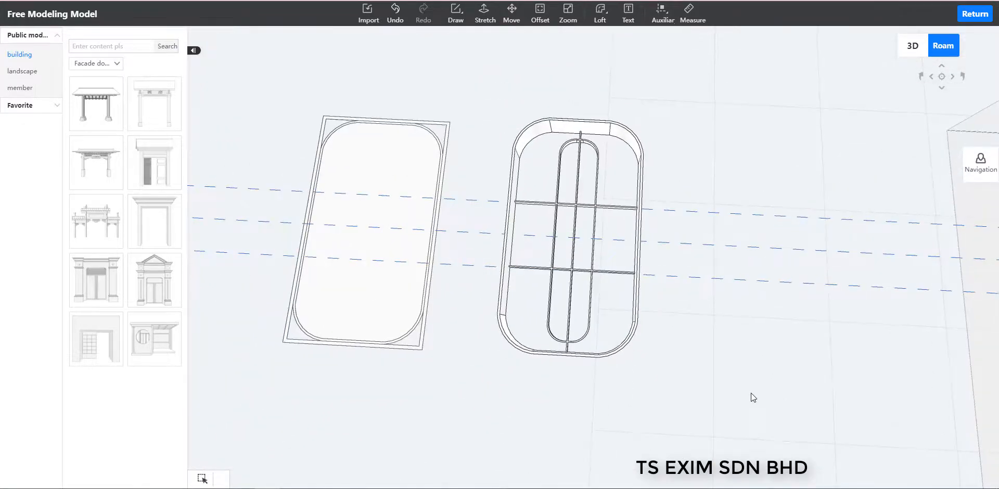
pyautogui.click(574, 242)
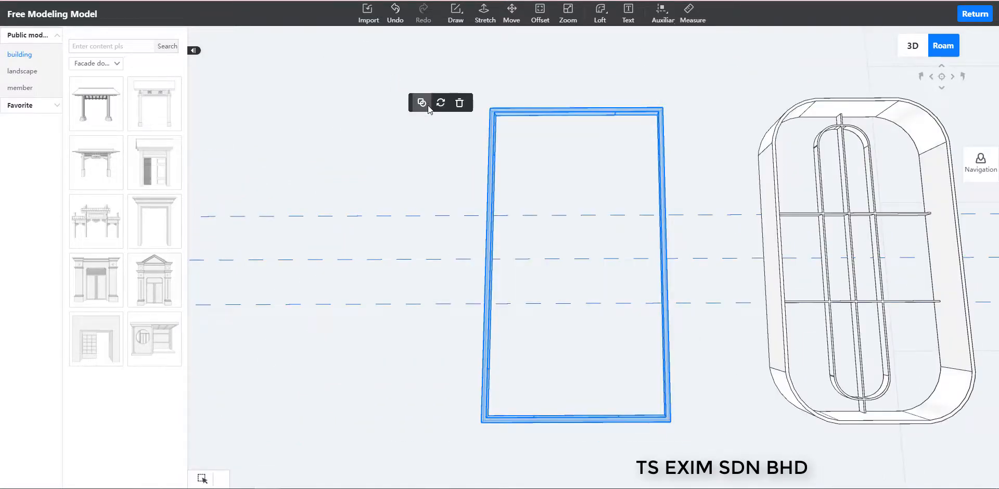
# Step: Combine the rectangular frame and move it around the rounded ring and bars to nest them
pyautogui.click(420, 103)
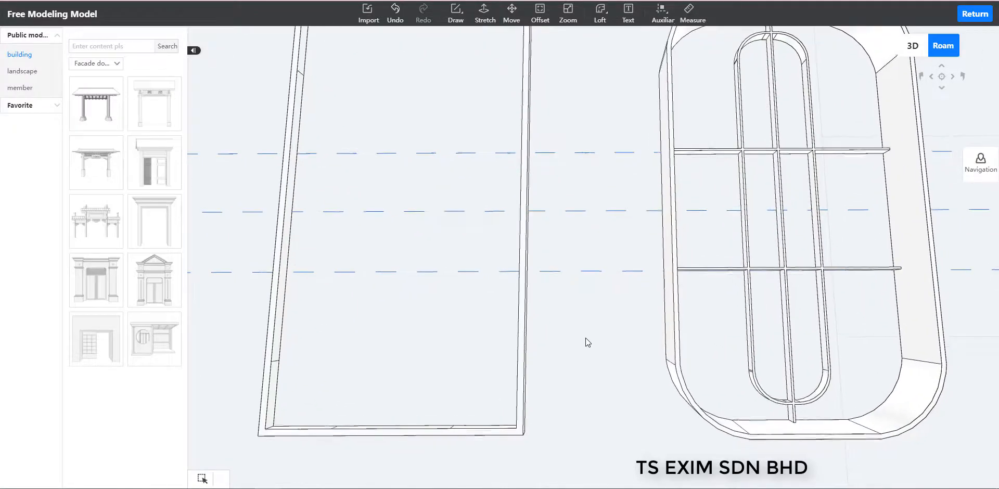
pyautogui.click(512, 12)
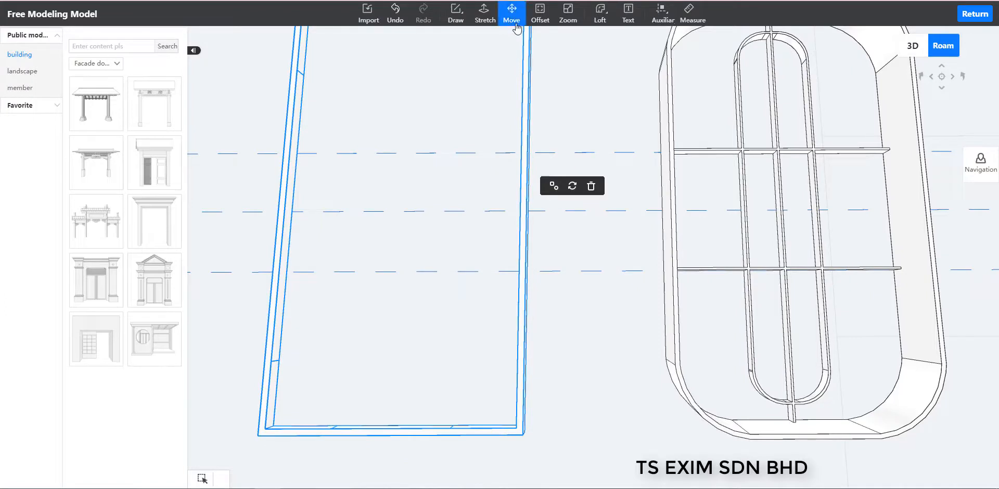
pyautogui.click(511, 12)
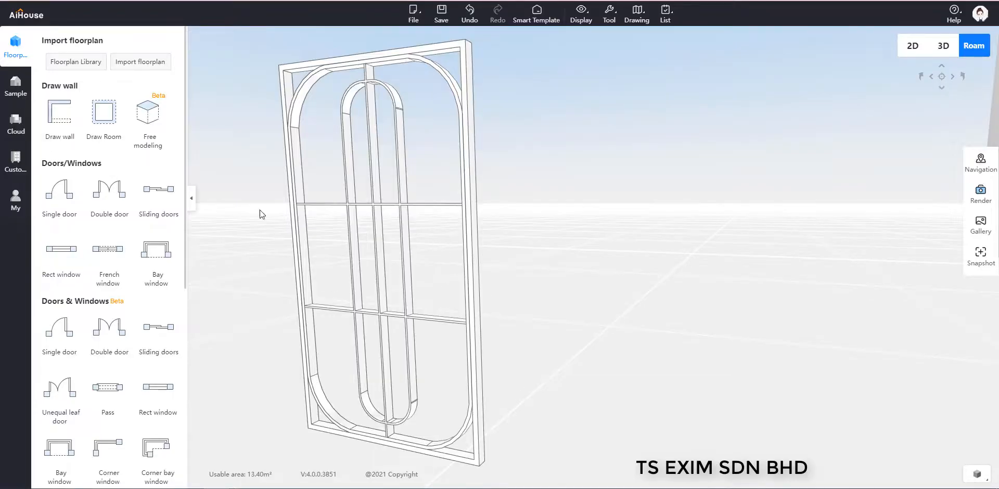
# Step: Search the custom cabinet catalogue for 'super' and place a Super panel
pyautogui.click(15, 162)
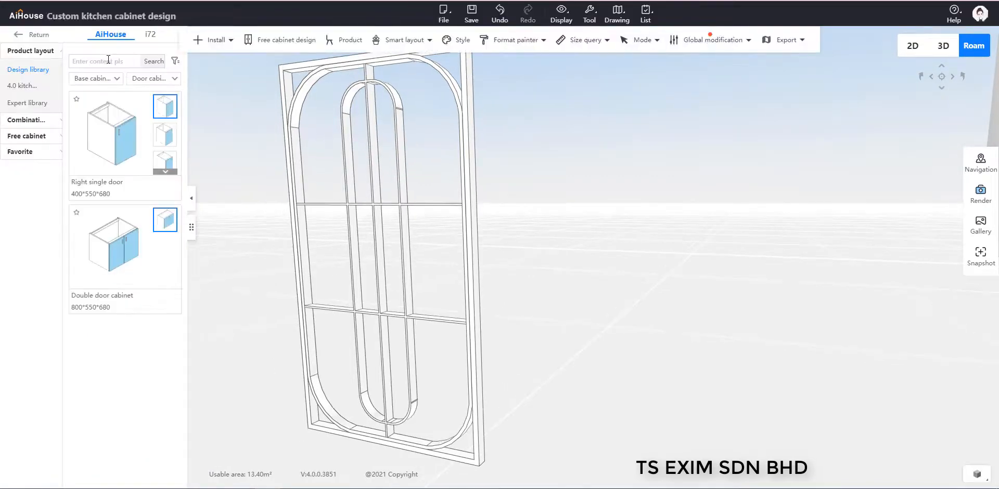
pyautogui.write('super')
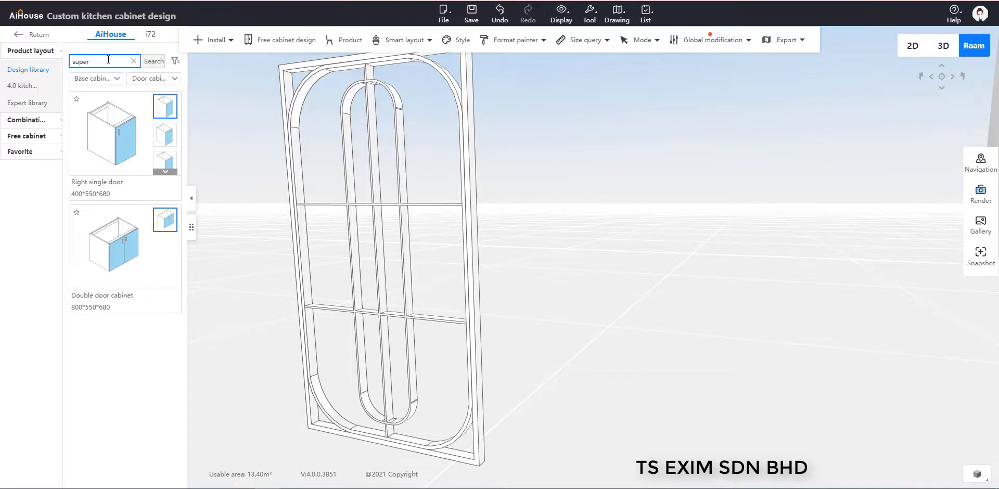
pyautogui.click(153, 62)
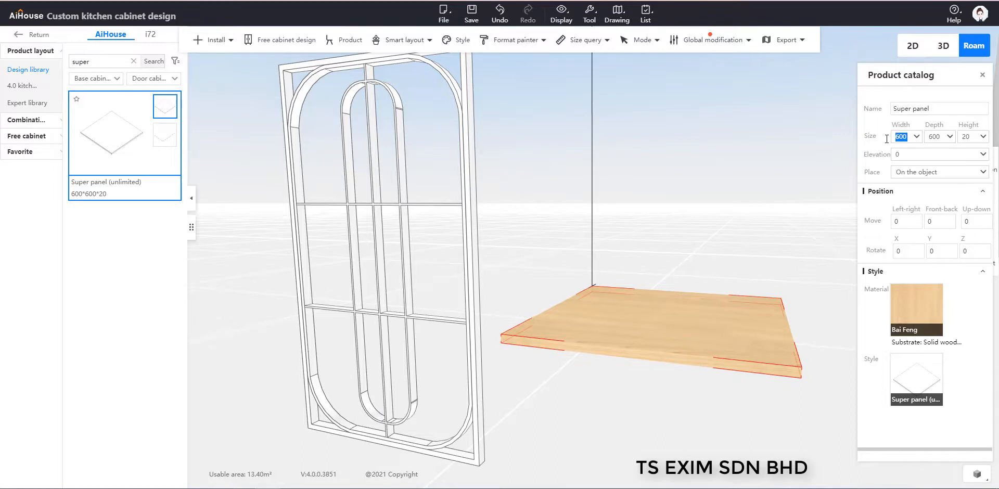
# Step: Set the panel to Width 1100, Depth 580 and Rotate X 90 to stand it upright
pyautogui.write('1100')
pyautogui.click(939, 135)
pyautogui.write('580')
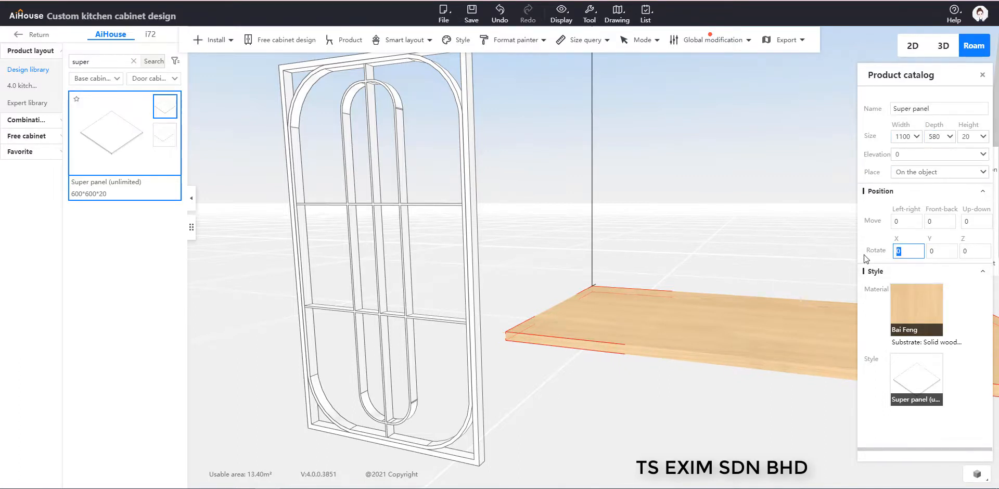
pyautogui.write('90')
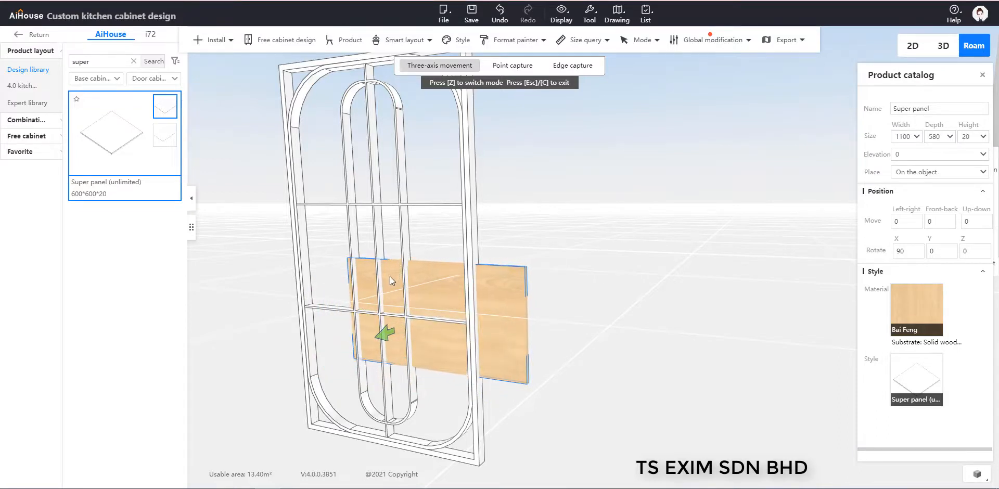
# Step: Move the panel onto the divider's middle section and raise it between the bars to elevation 292.8
pyautogui.moveTo(385, 334); pyautogui.dragTo(430, 315)
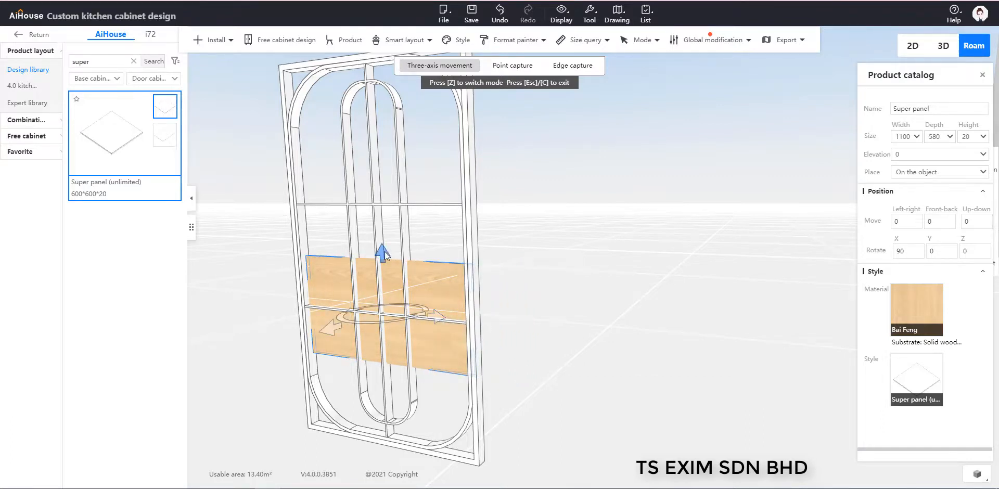
pyautogui.moveTo(382, 249); pyautogui.dragTo(381, 197)
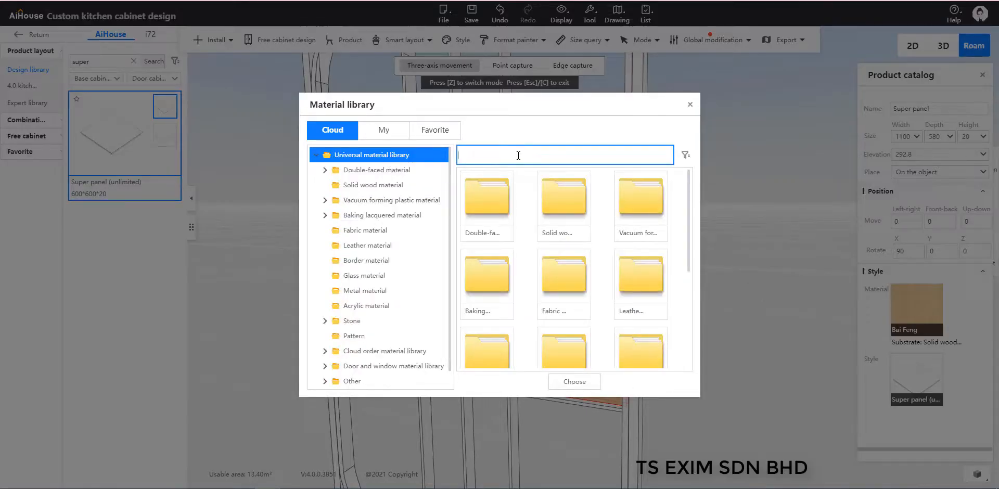
# Step: Search "frosted" and apply the frosted glass material to the middle panel, checking the whole divider
pyautogui.write('frosted')
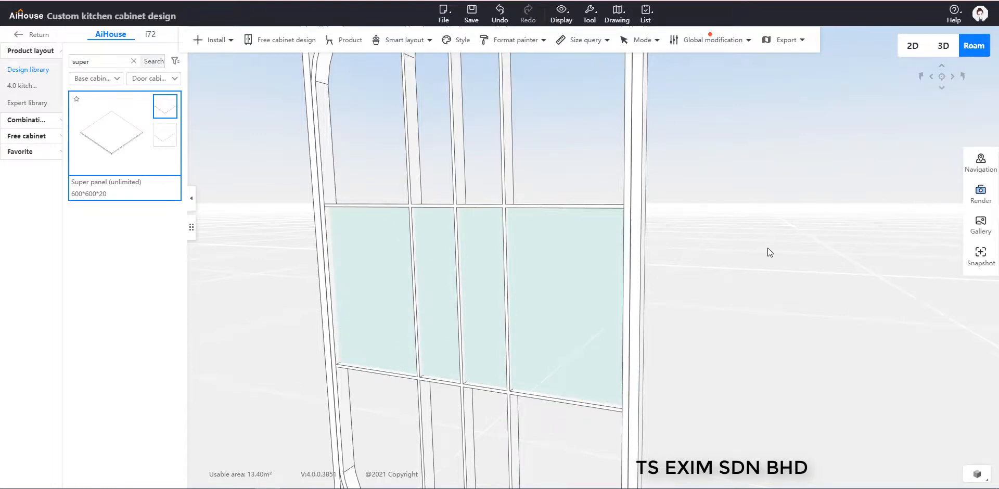
pyautogui.moveTo(770, 252); pyautogui.dragTo(779, 285)
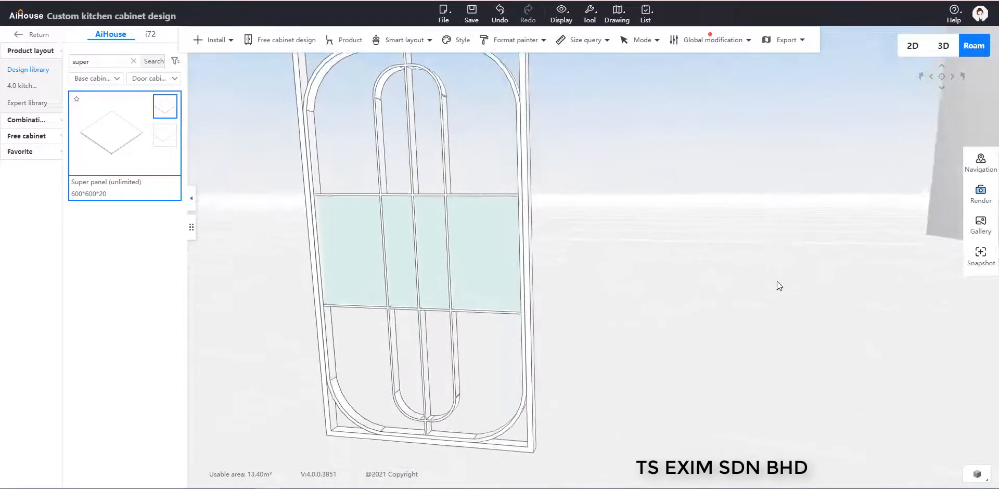